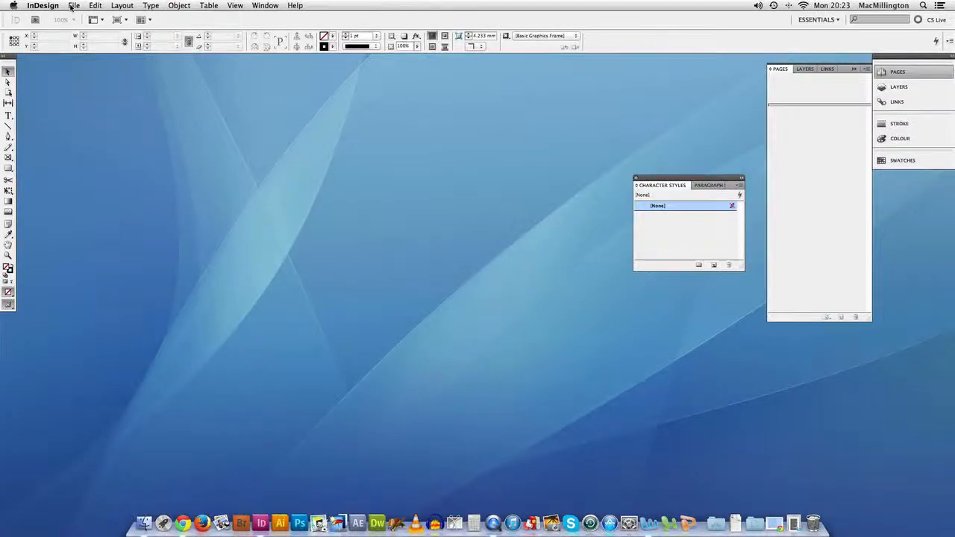
# - Start a new document from the File menu
pyautogui.click(74, 6)
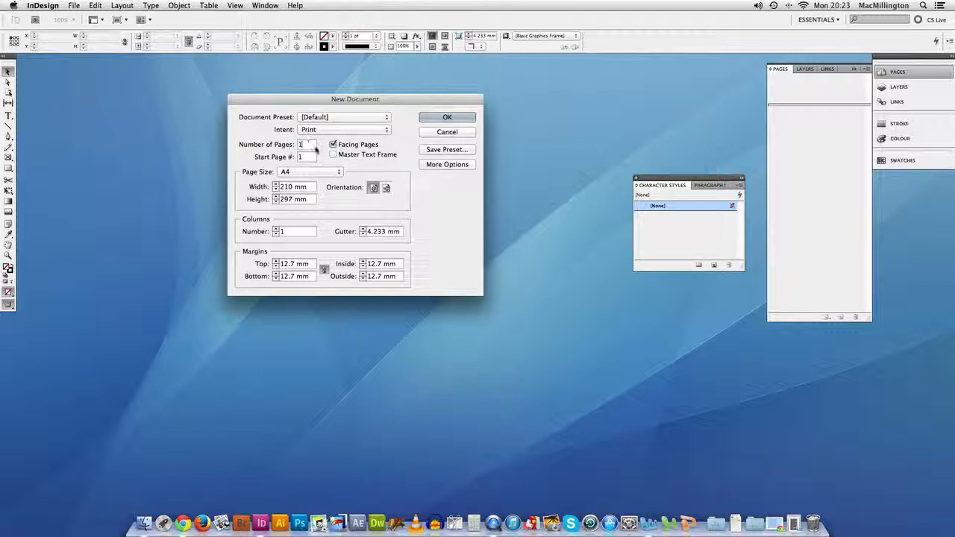
# - Create a 4-page facing-pages document from page 22, 190×280 mm, 10 mm margins, 3 mm bleed
pyautogui.write('4')
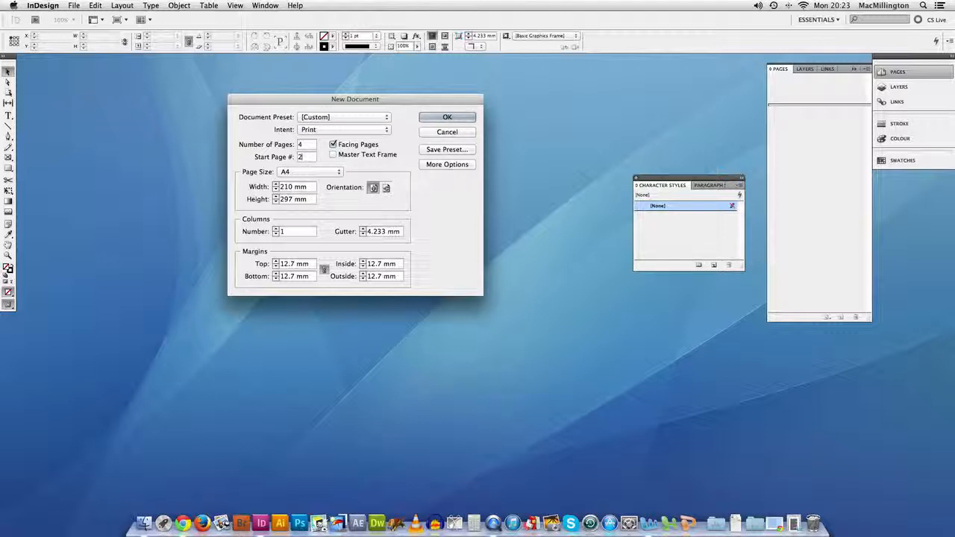
pyautogui.write('2')
pyautogui.click(294, 199)
pyautogui.write('280')
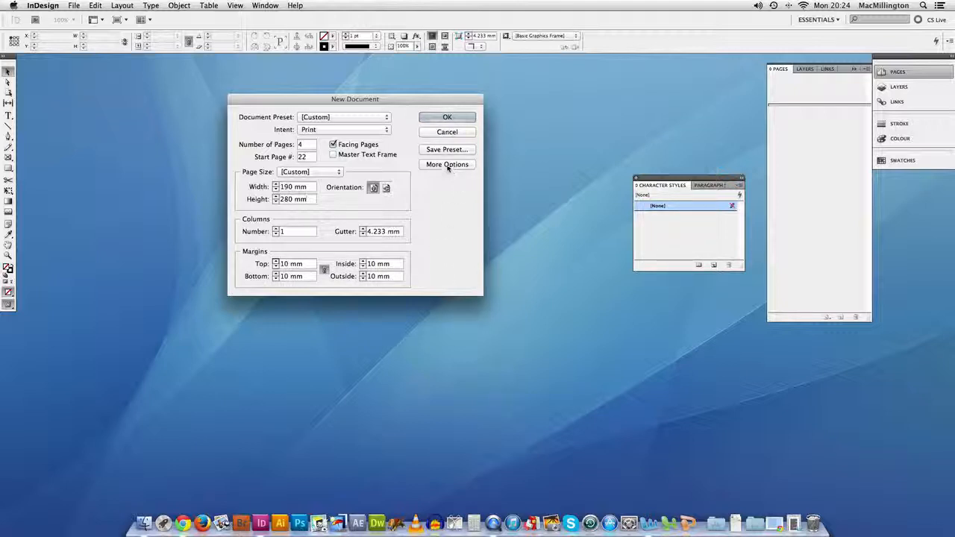
pyautogui.click(448, 164)
pyautogui.write('3')
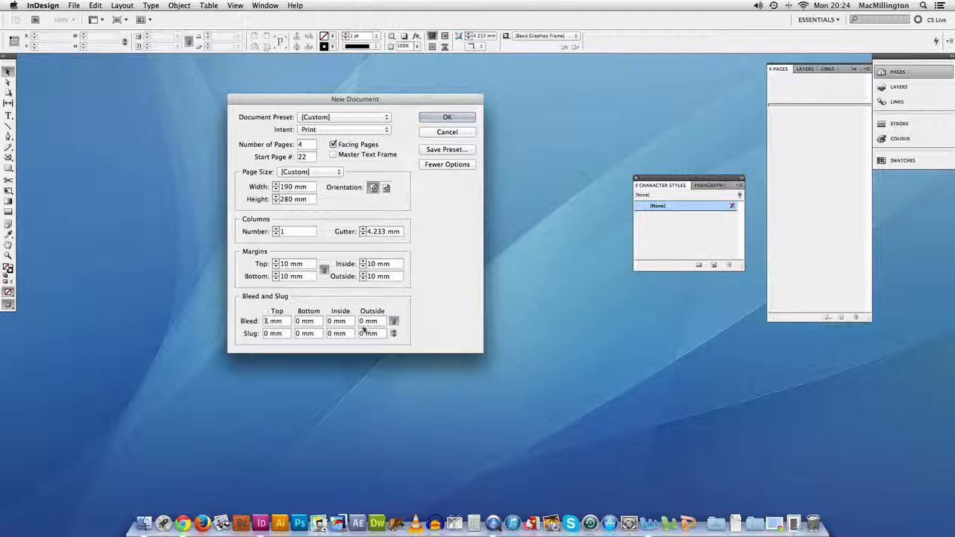
pyautogui.click(394, 319)
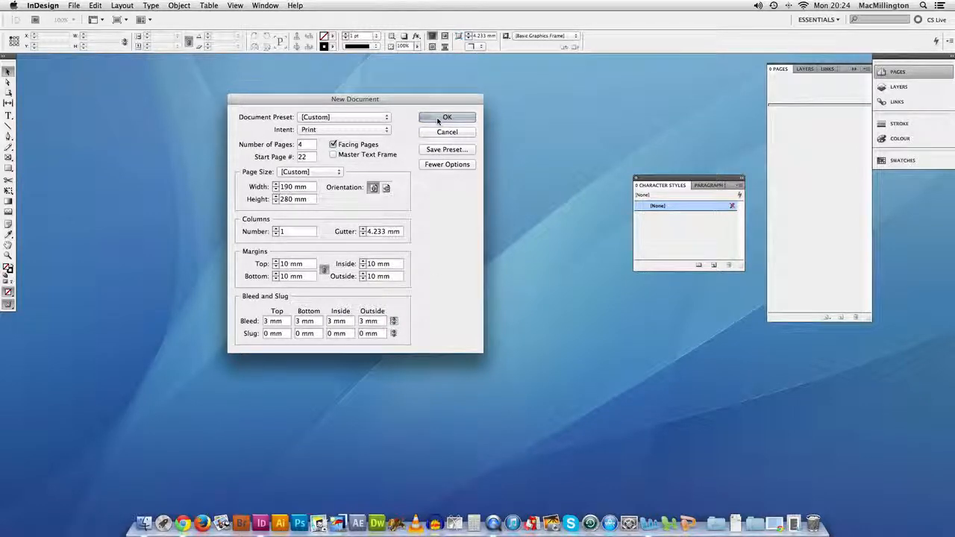
pyautogui.click(448, 117)
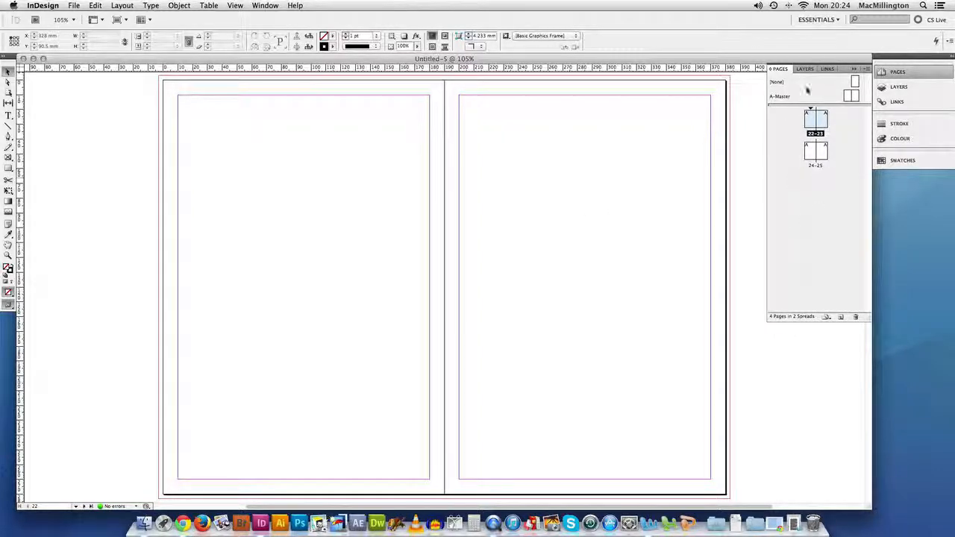
# - Toggle the Pages panel thumbnails to reach the A-Master spread
pyautogui.click(897, 71)
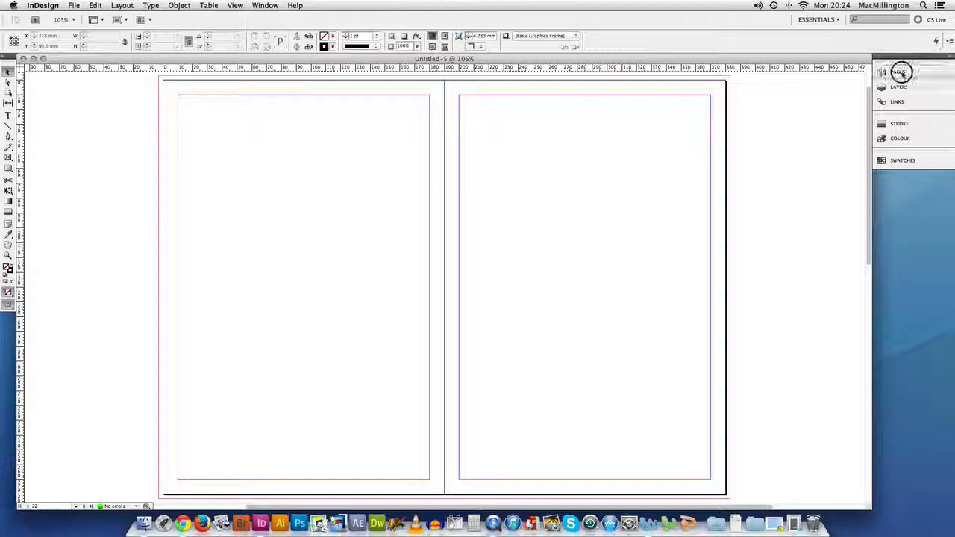
pyautogui.click(897, 72)
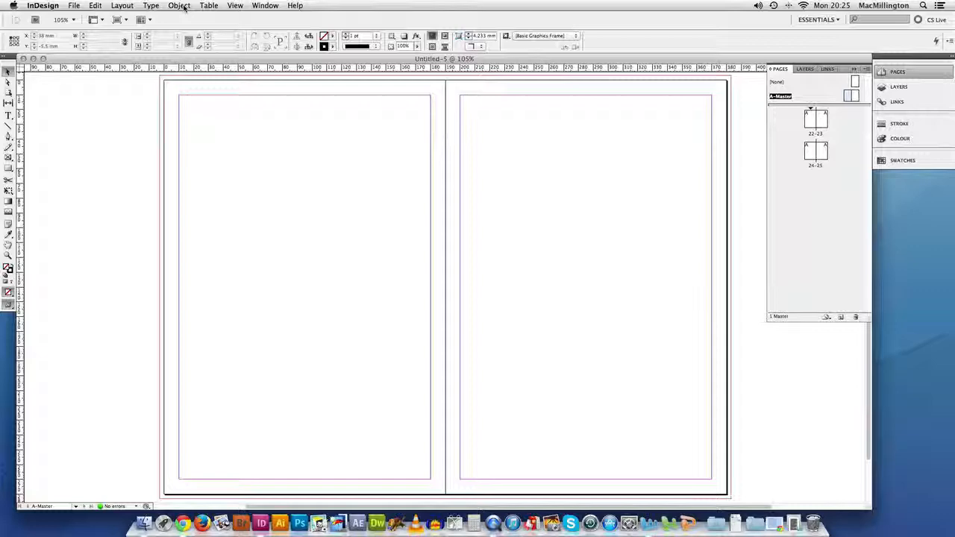
# - Give the left master page 7 columns with a 4 mm gutter via Margins and Columns
pyautogui.click(126, 6)
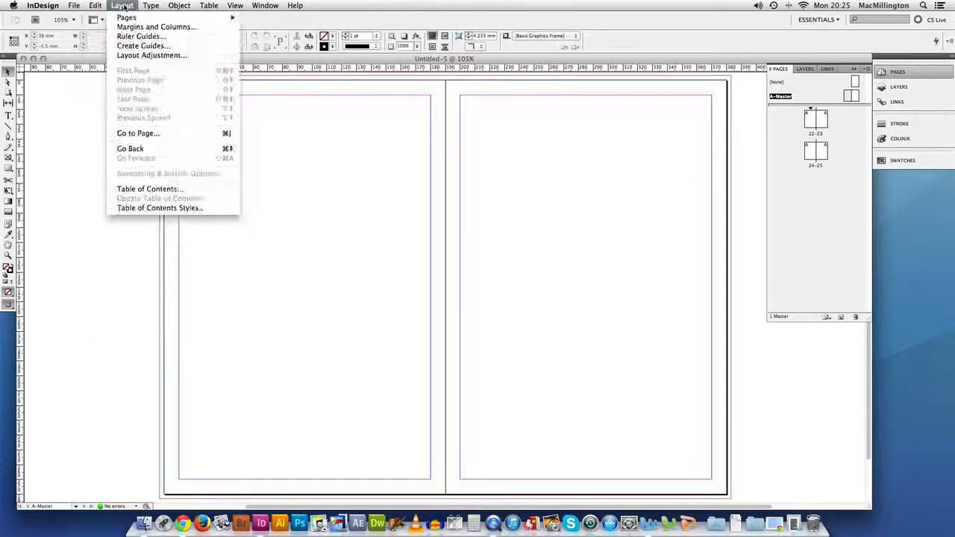
pyautogui.moveTo(173, 27)
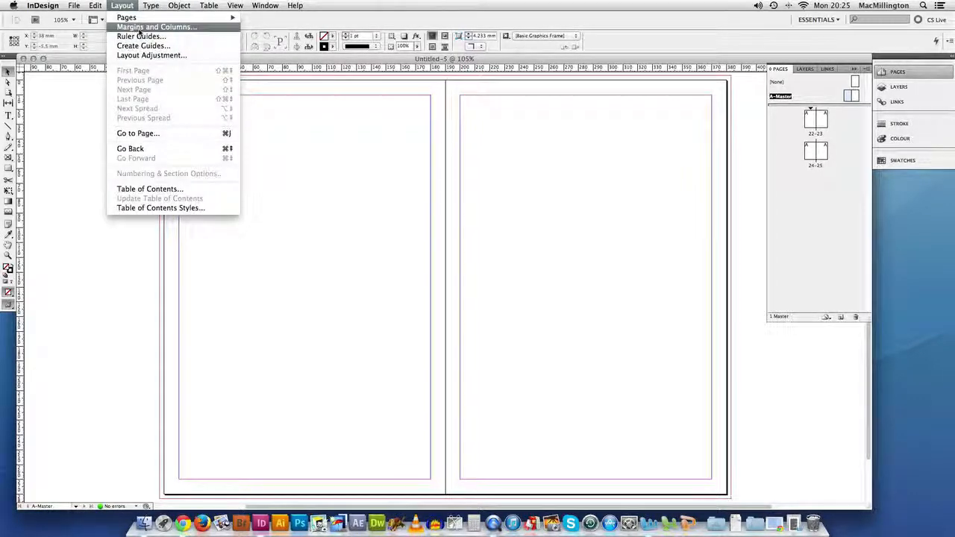
pyautogui.click(156, 27)
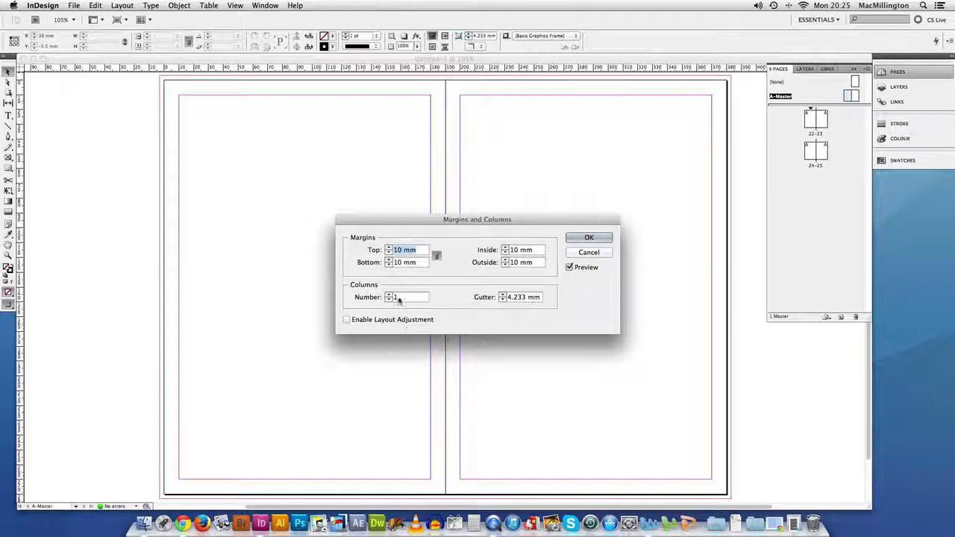
pyautogui.click(402, 297)
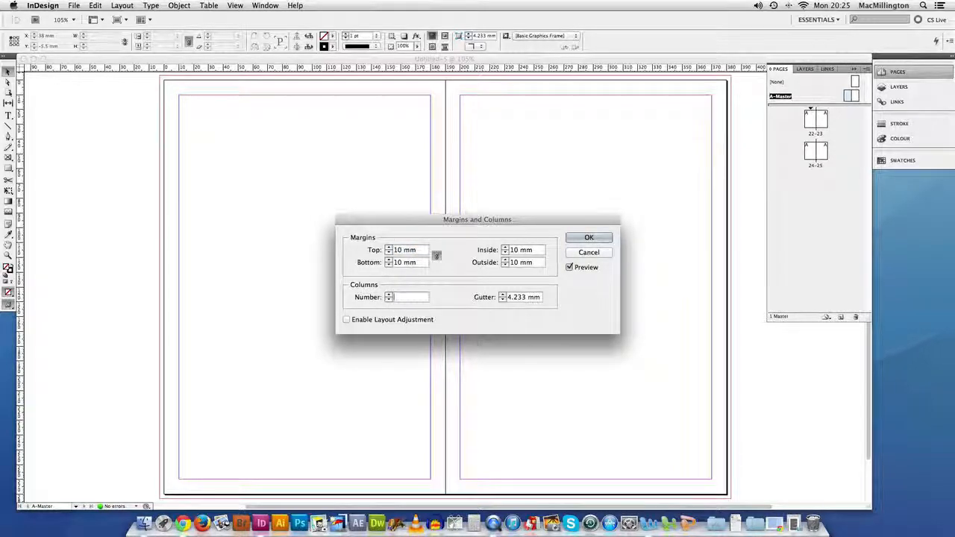
pyautogui.write('7')
pyautogui.click(521, 297)
pyautogui.write('4')
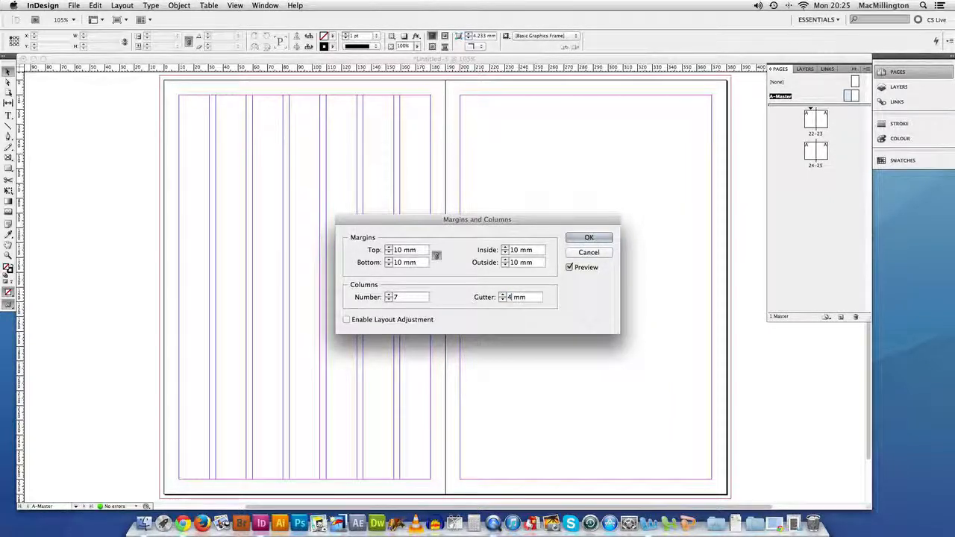
pyautogui.click(588, 237)
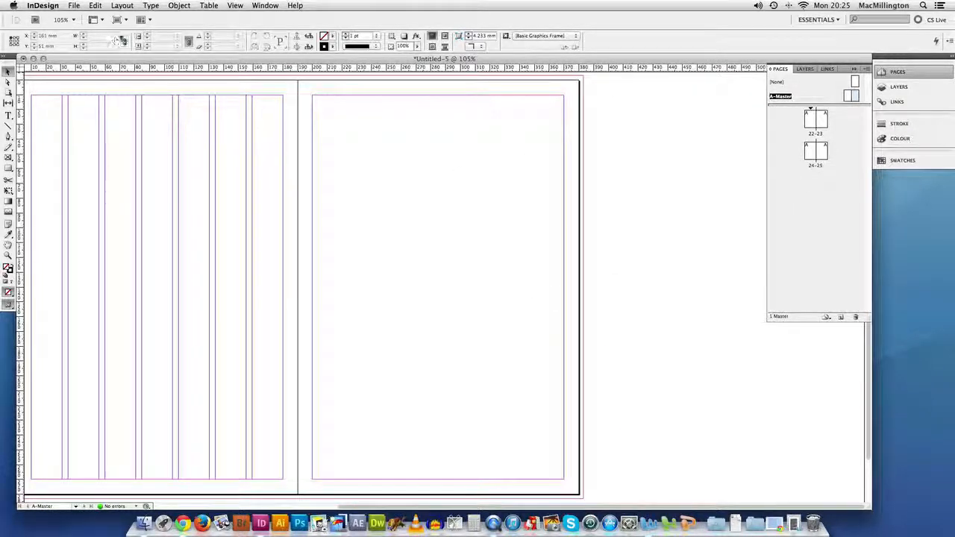
# - Apply the same 7-column, 4 mm gutter grid to the right master page
pyautogui.click(116, 6)
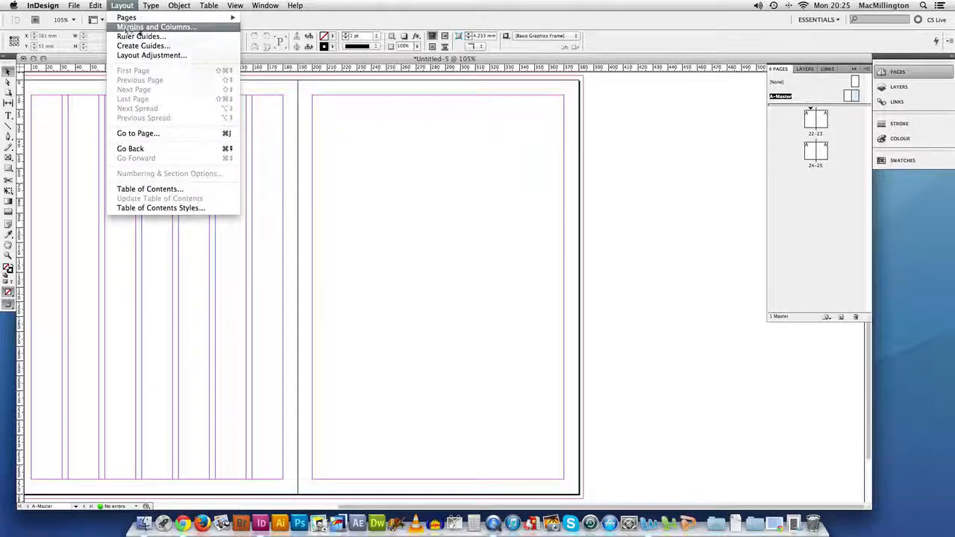
pyautogui.click(165, 27)
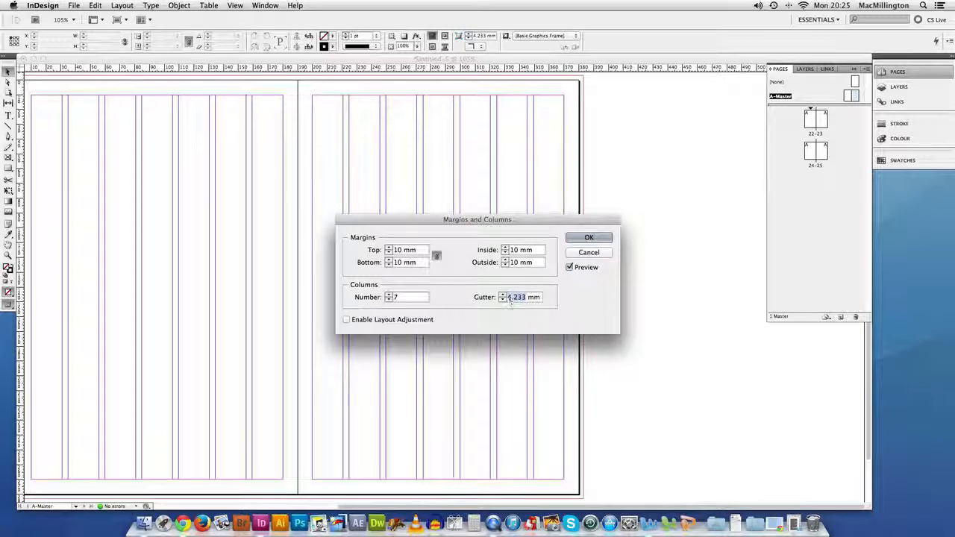
pyautogui.click(587, 237)
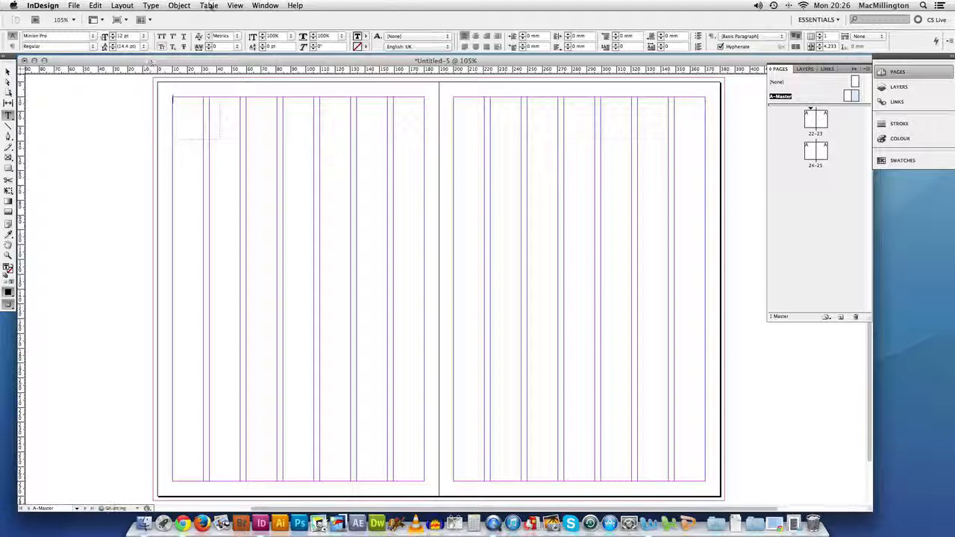
# - Insert a current page number marker on the left master page, enlarging it and changing its font
pyautogui.click(161, 6)
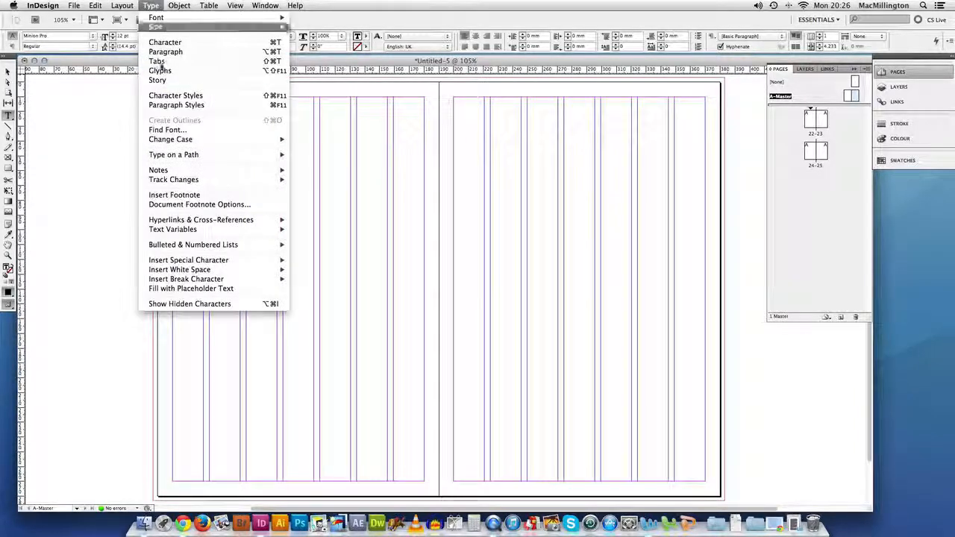
pyautogui.moveTo(188, 260)
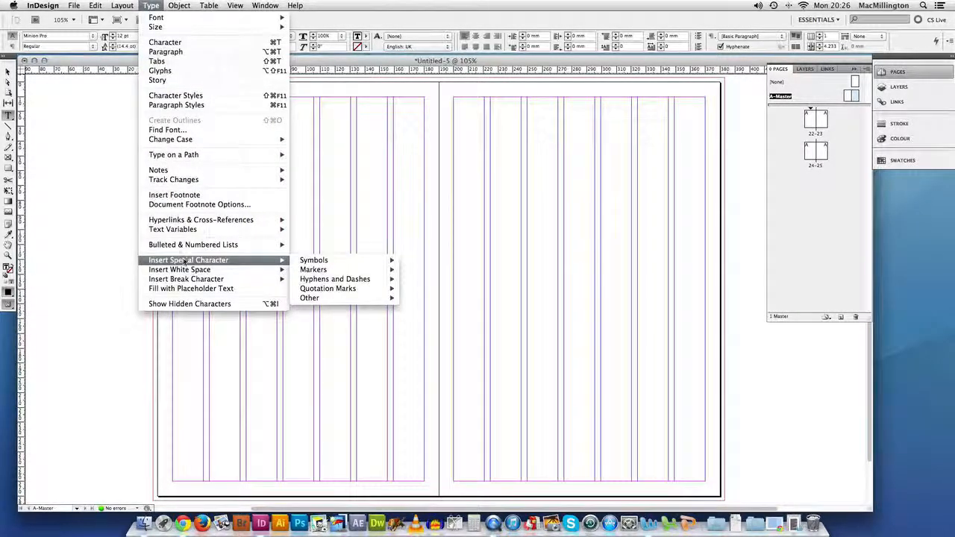
pyautogui.click(420, 271)
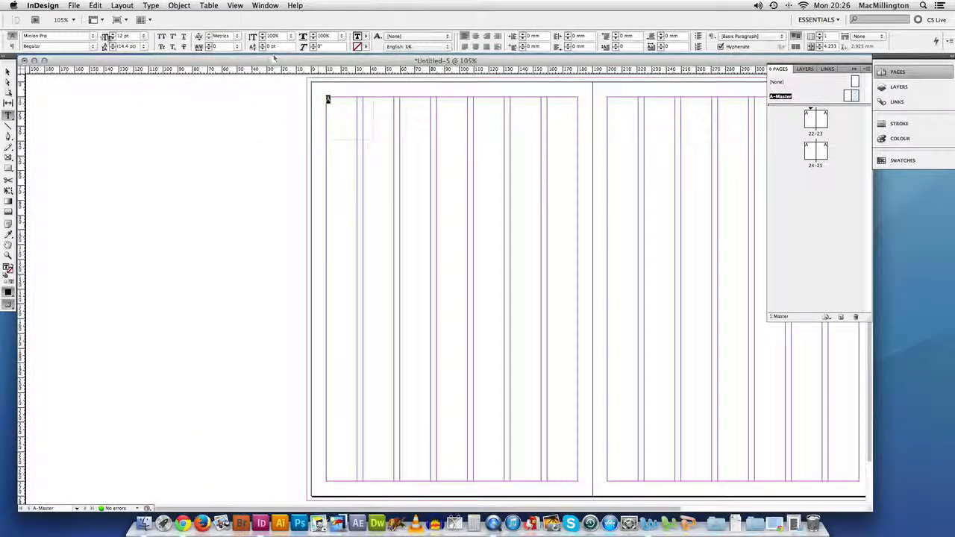
pyautogui.click(131, 39)
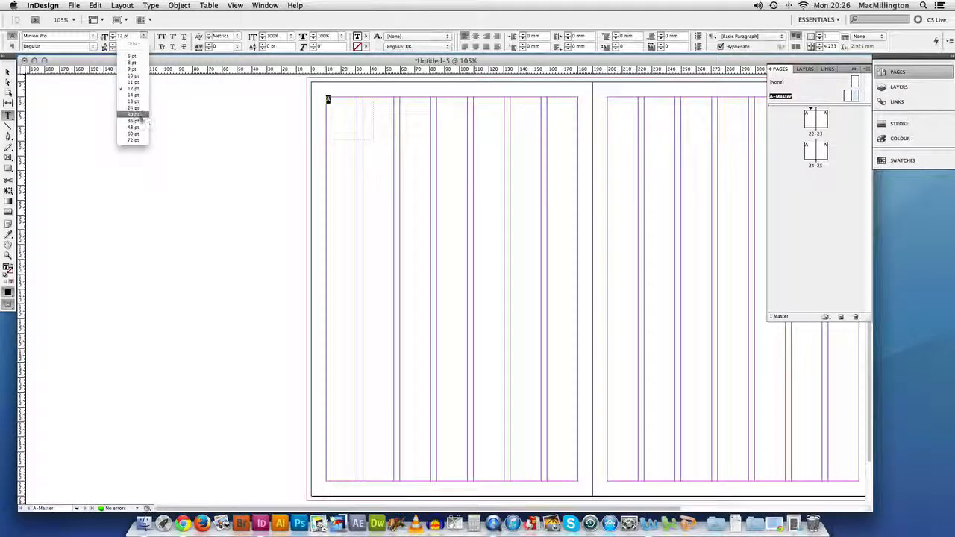
pyautogui.click(133, 109)
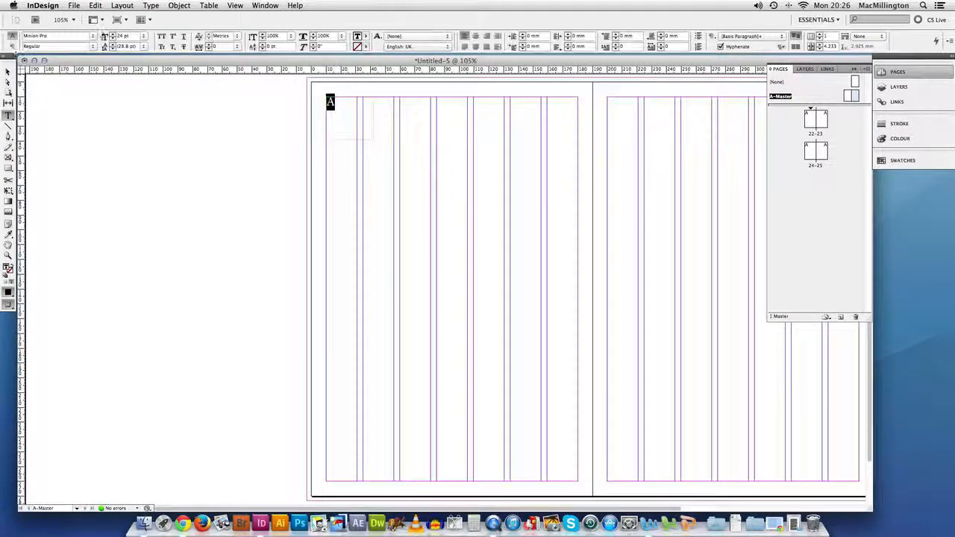
pyautogui.click(45, 38)
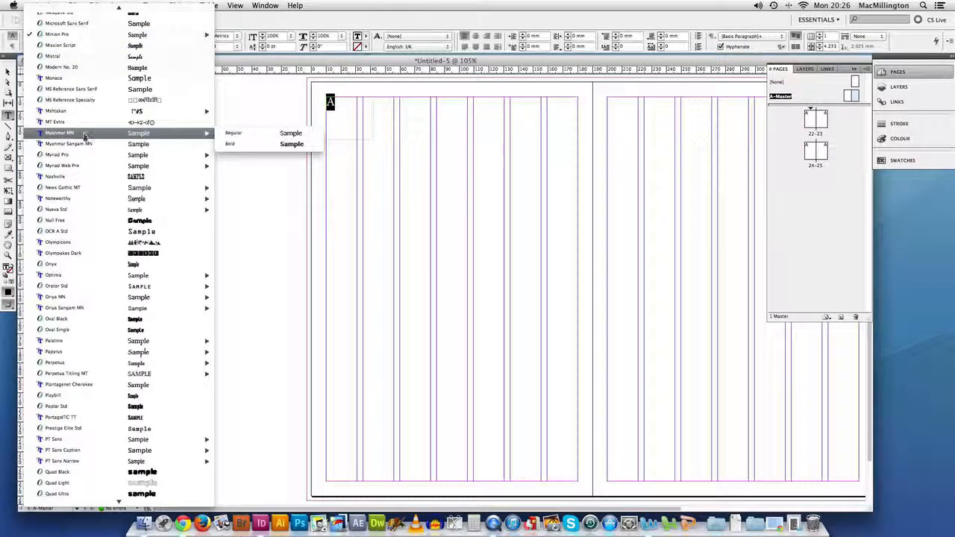
pyautogui.moveTo(74, 67)
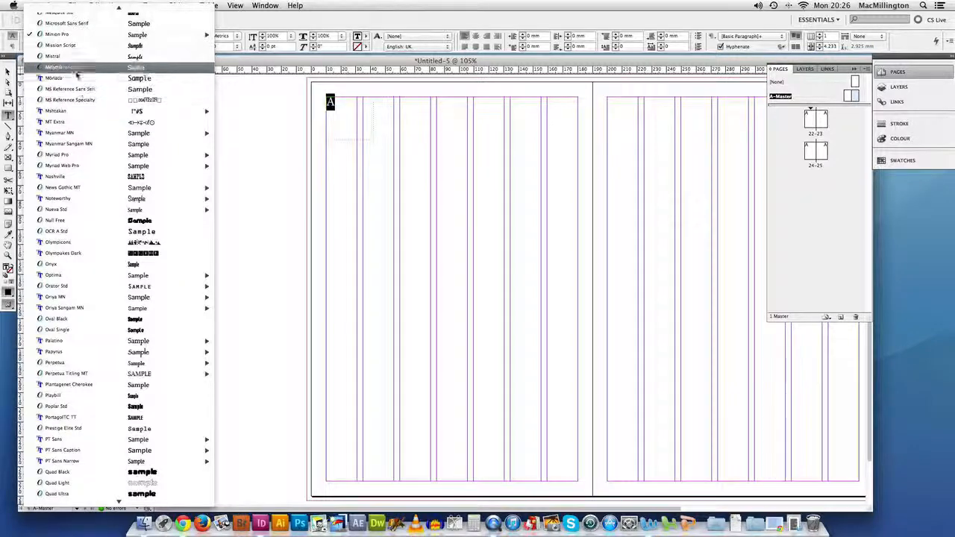
pyautogui.click(59, 68)
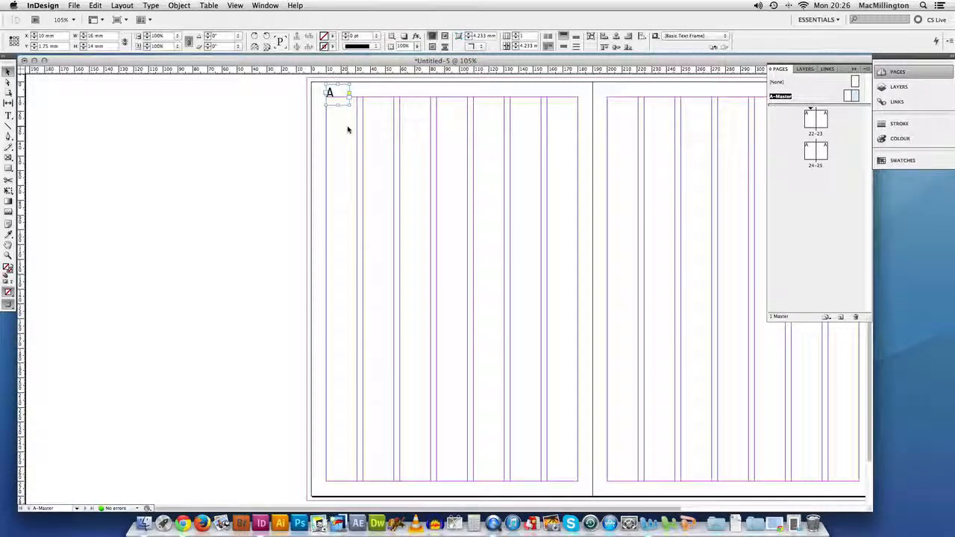
# - Copy the page number frame to the right master page and insert its current page number marker
pyautogui.moveTo(331, 93); pyautogui.dragTo(445, 289)
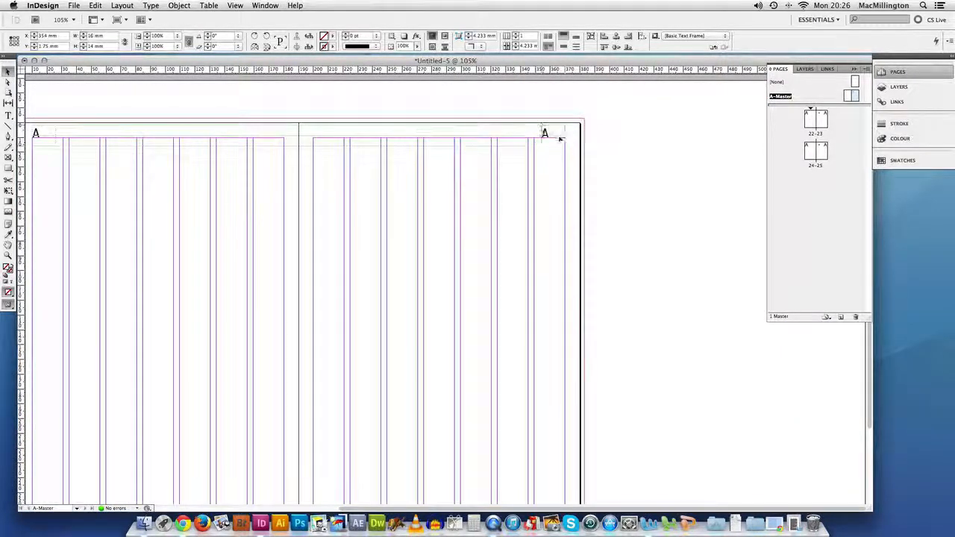
pyautogui.click(546, 133)
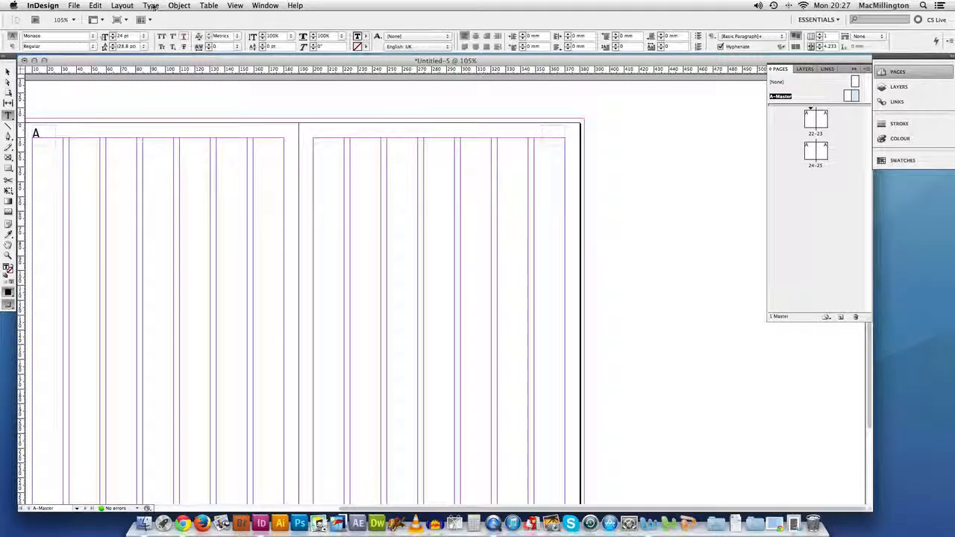
pyautogui.click(152, 6)
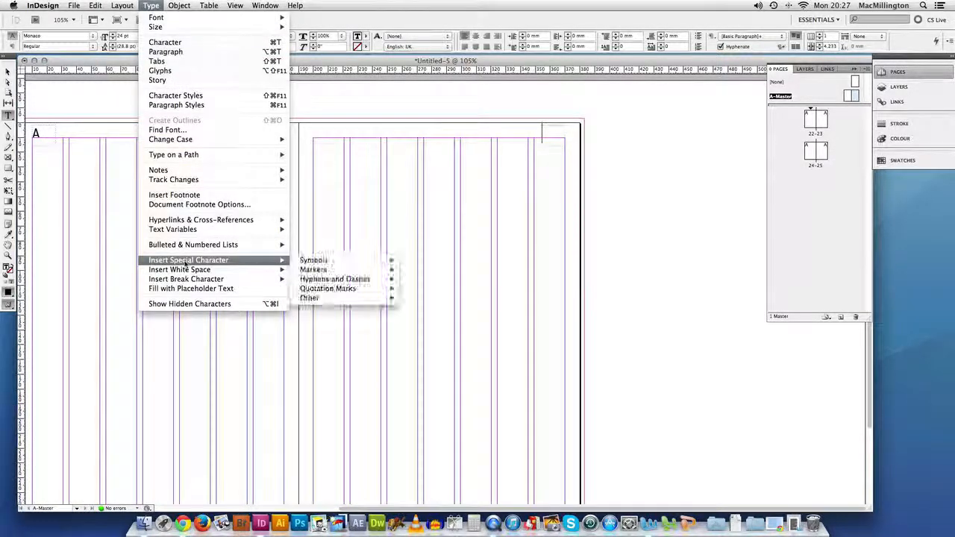
pyautogui.moveTo(313, 269)
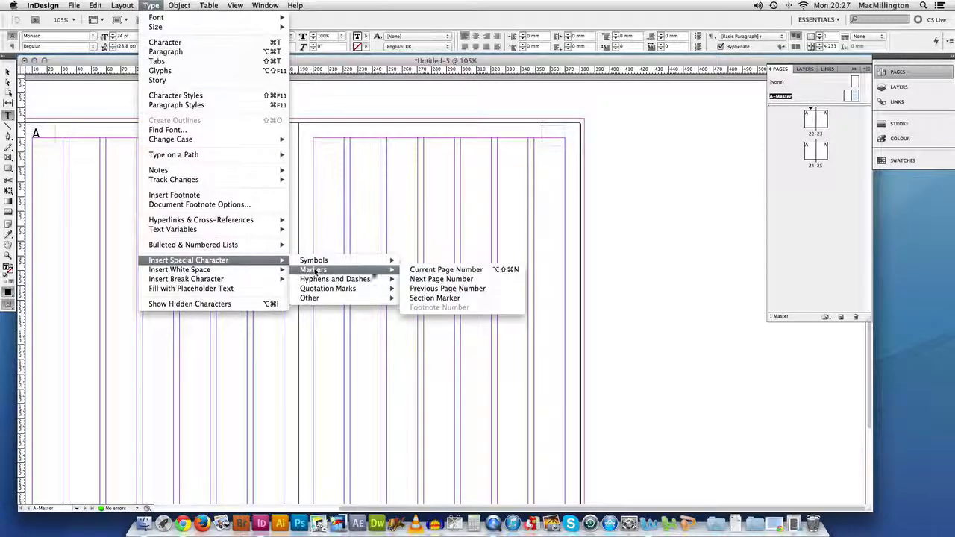
pyautogui.click(444, 268)
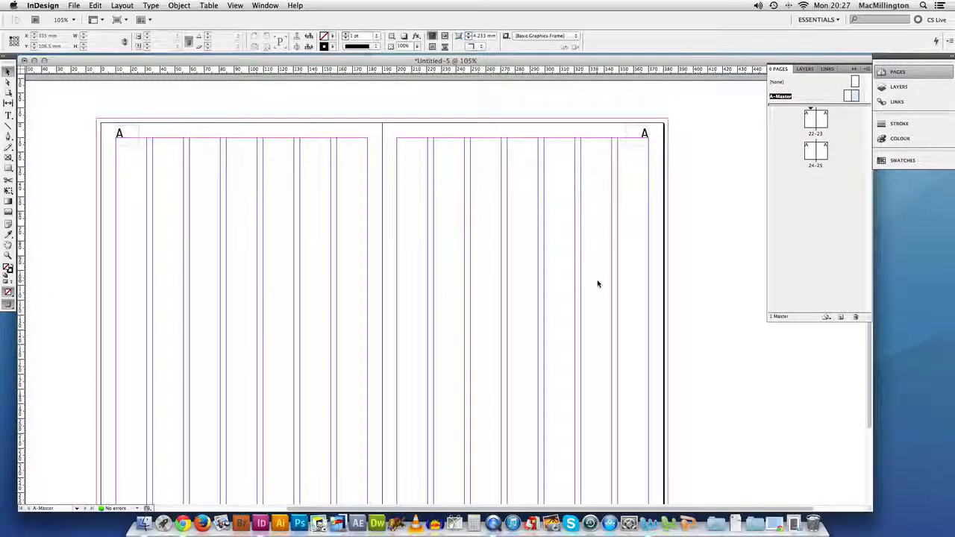
# - Add a MY MAGAZINE text frame and position it at the top of the right master page
pyautogui.click(7, 116)
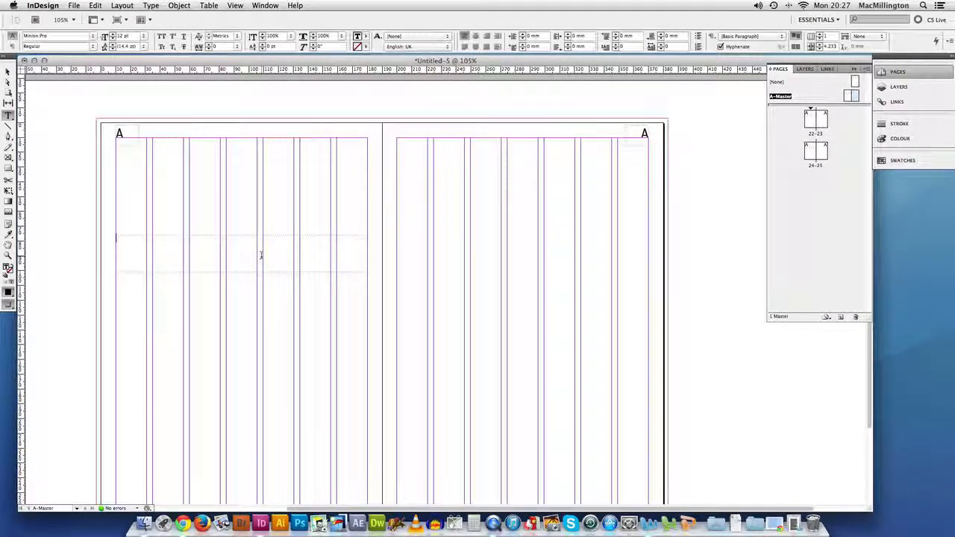
pyautogui.write('MY MAG')
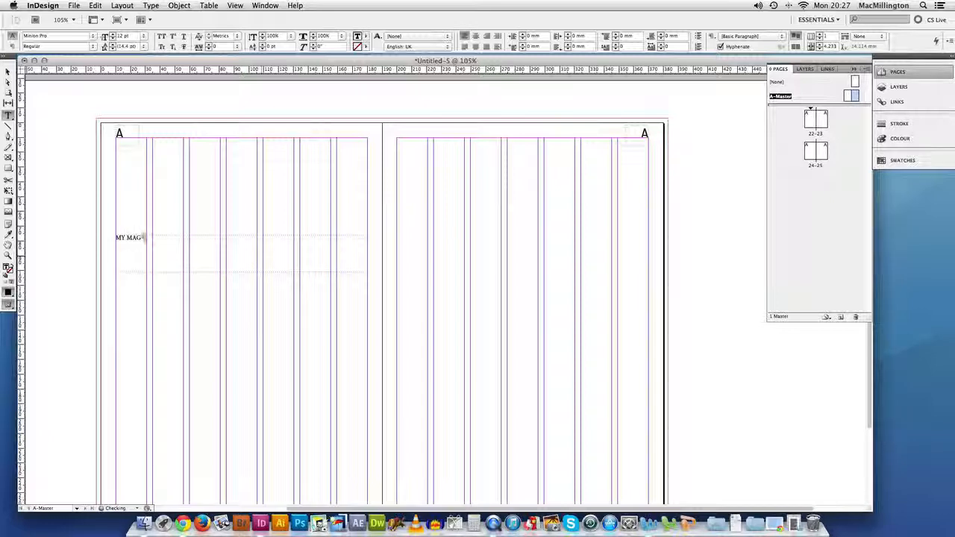
pyautogui.write('AZINE')
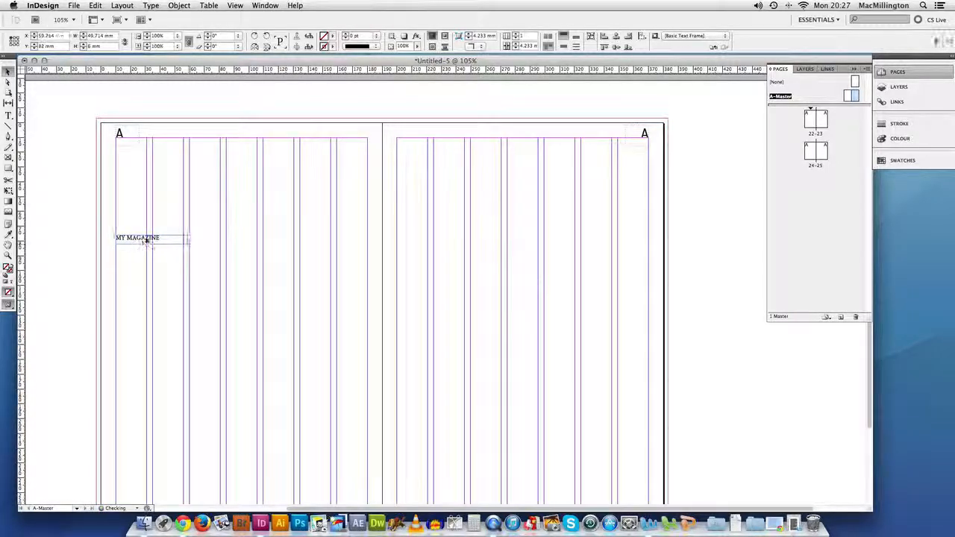
pyautogui.moveTo(149, 237); pyautogui.dragTo(346, 137)
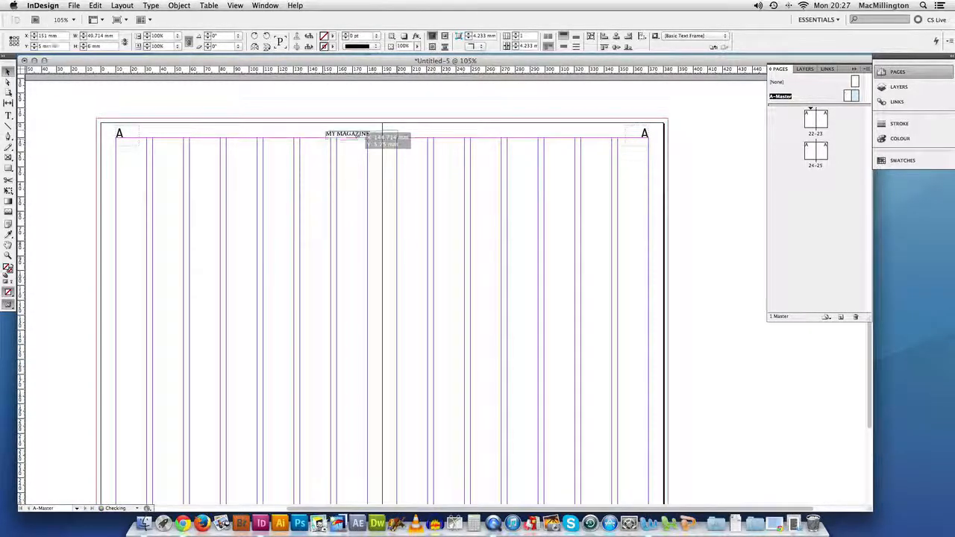
pyautogui.moveTo(346, 137); pyautogui.dragTo(420, 128)
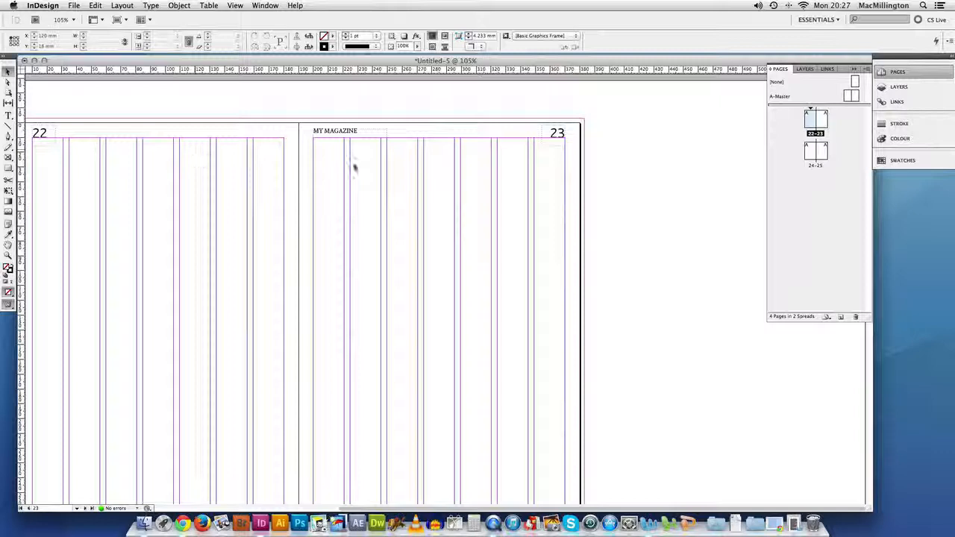
# - Scroll down to centre the pages 22–23 spread in the window
pyautogui.scroll(-3)
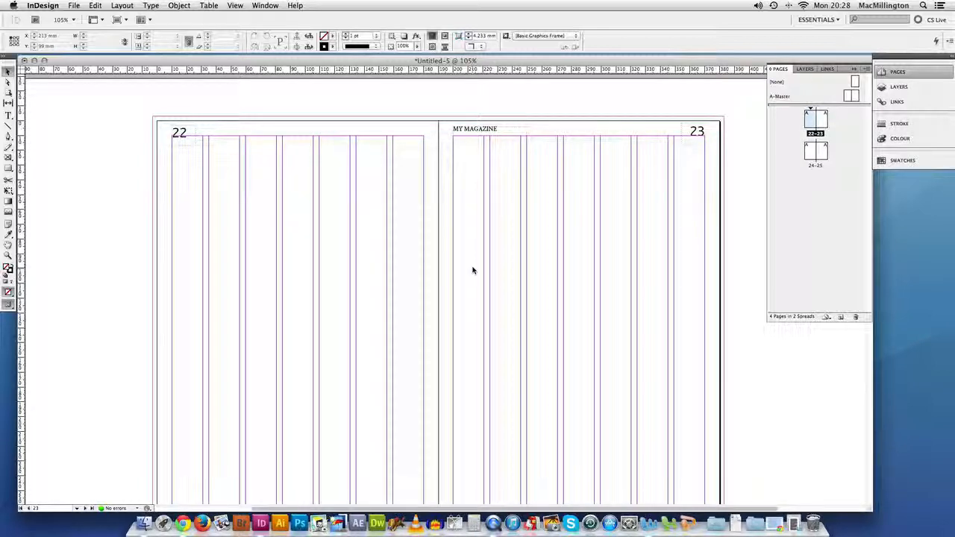
pyautogui.scroll(-3)
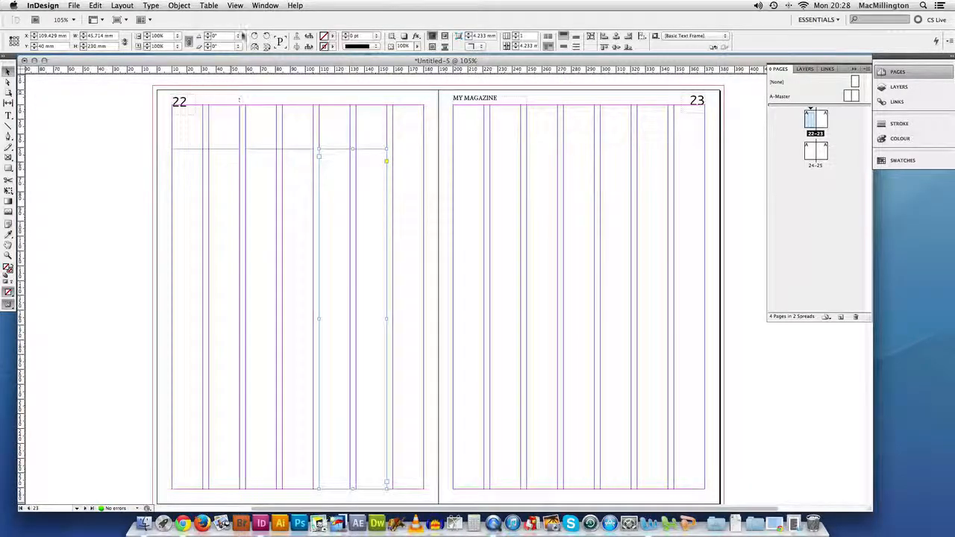
# - Hide the layout guides from the View menu
pyautogui.click(235, 6)
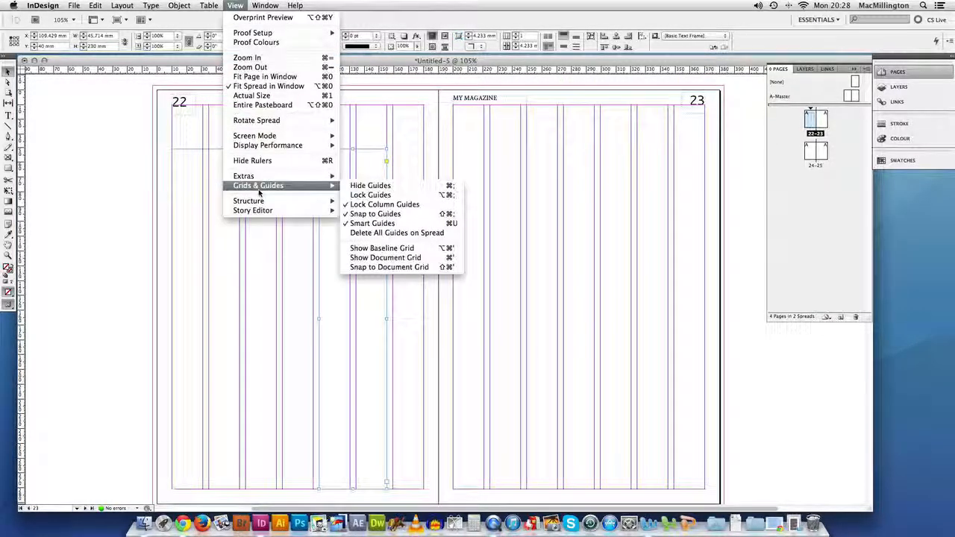
pyautogui.click(370, 185)
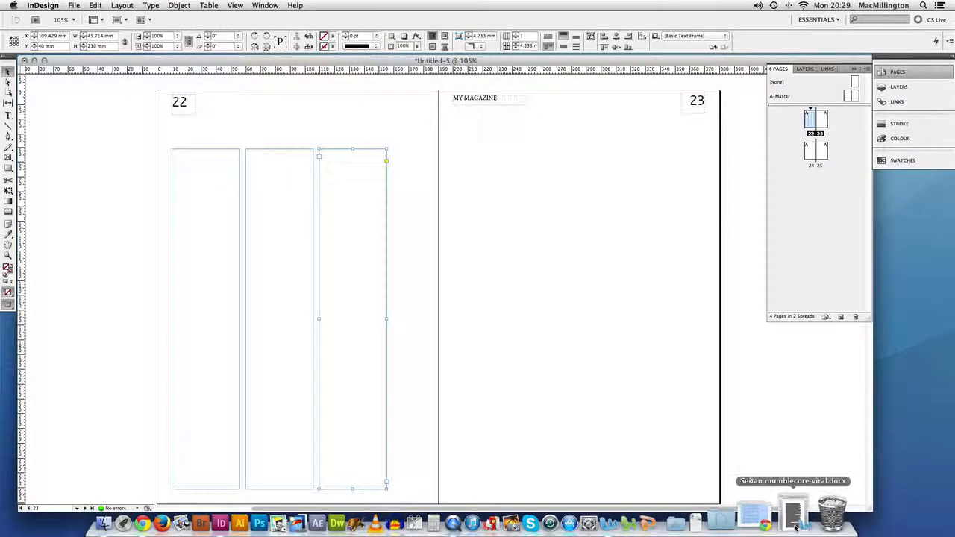
# - Place the article text in the first frame and thread it through the second and third frames
pyautogui.click(793, 524)
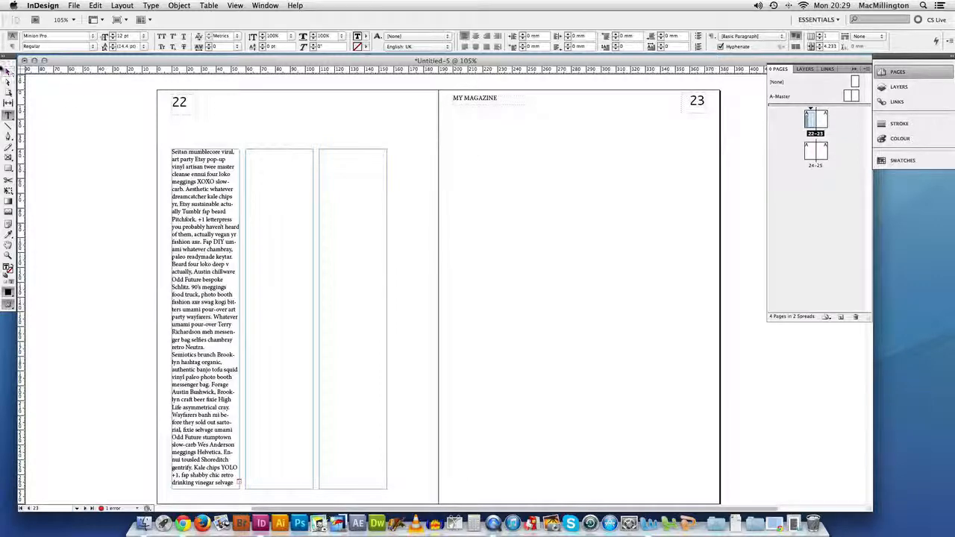
pyautogui.click(203, 298)
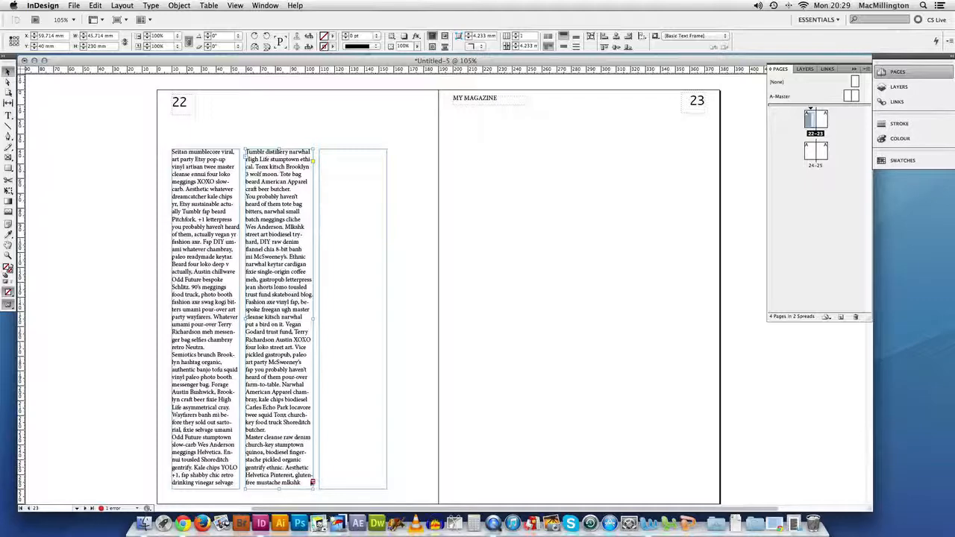
pyautogui.click(343, 254)
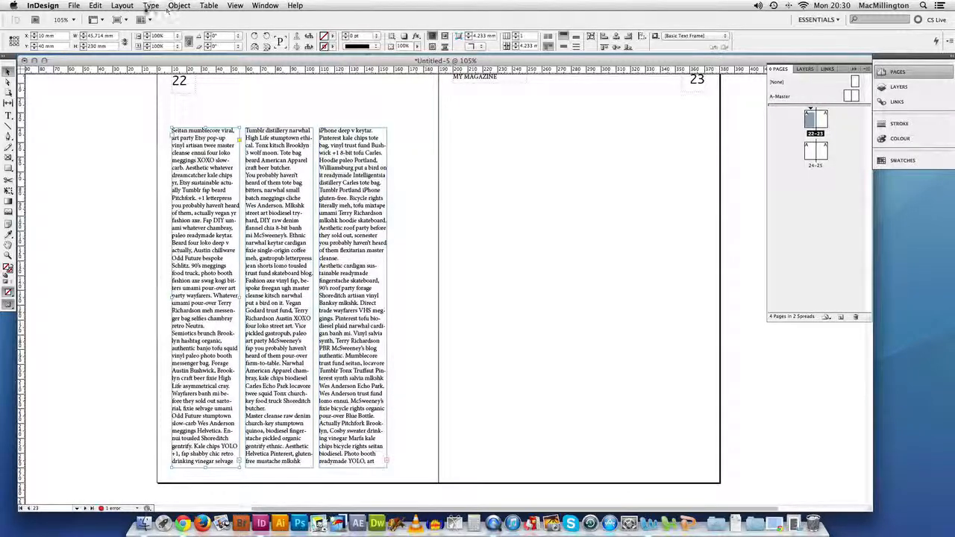
# - Create Paragraph Style 1 in the Paragraph Styles panel and bring up its style options
pyautogui.click(147, 6)
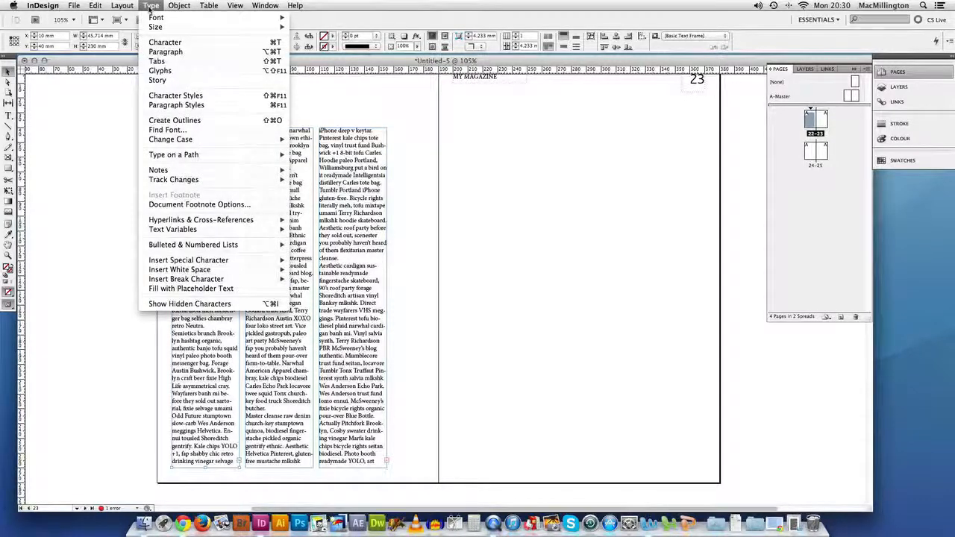
pyautogui.moveTo(176, 95)
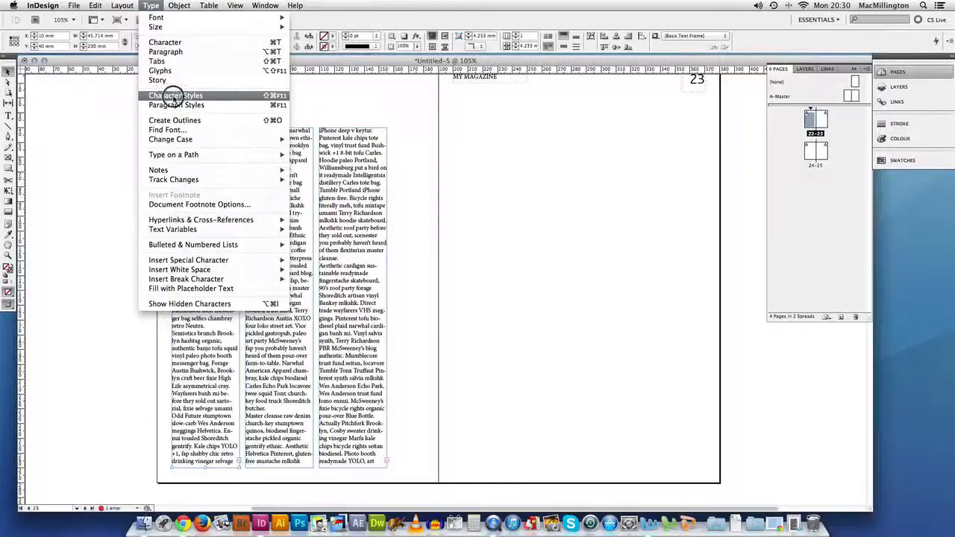
pyautogui.click(173, 96)
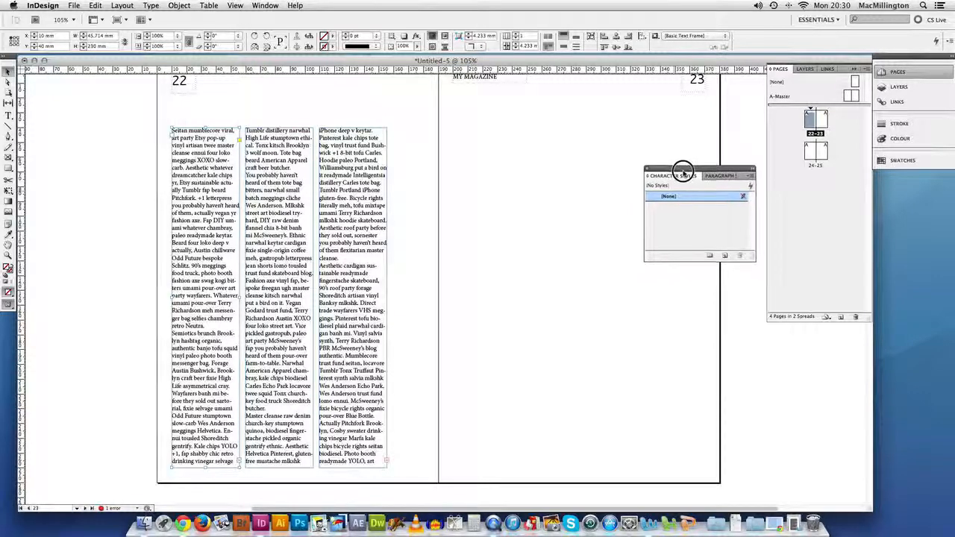
pyautogui.click(722, 172)
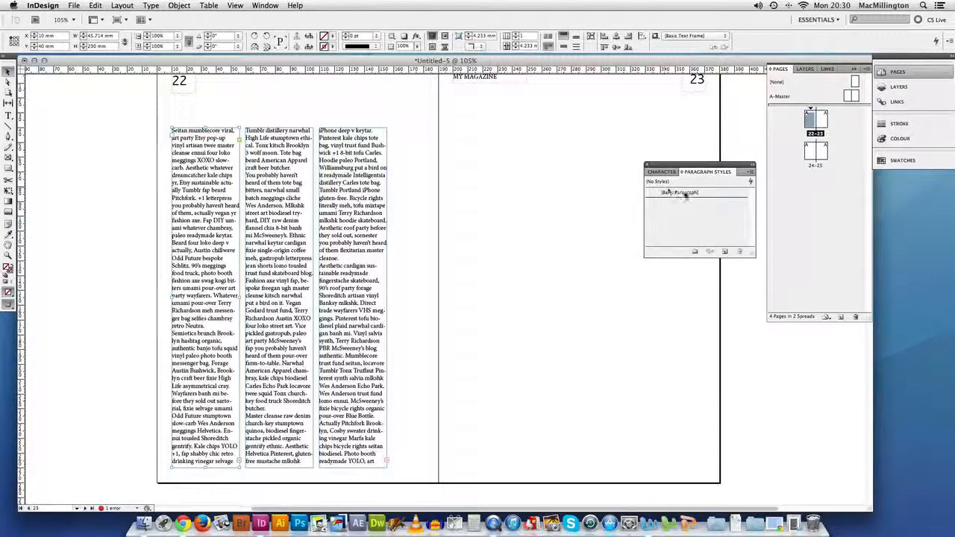
pyautogui.click(725, 250)
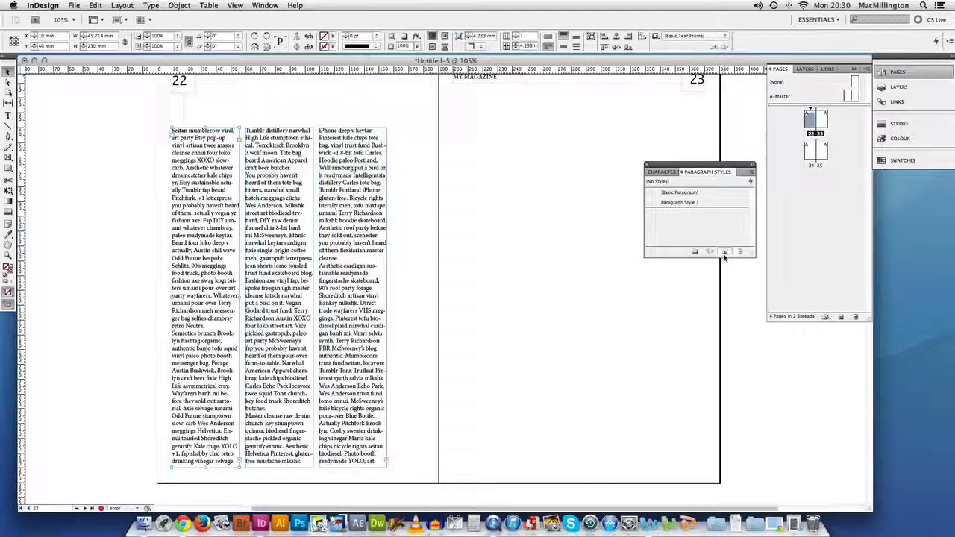
pyautogui.doubleClick(674, 203)
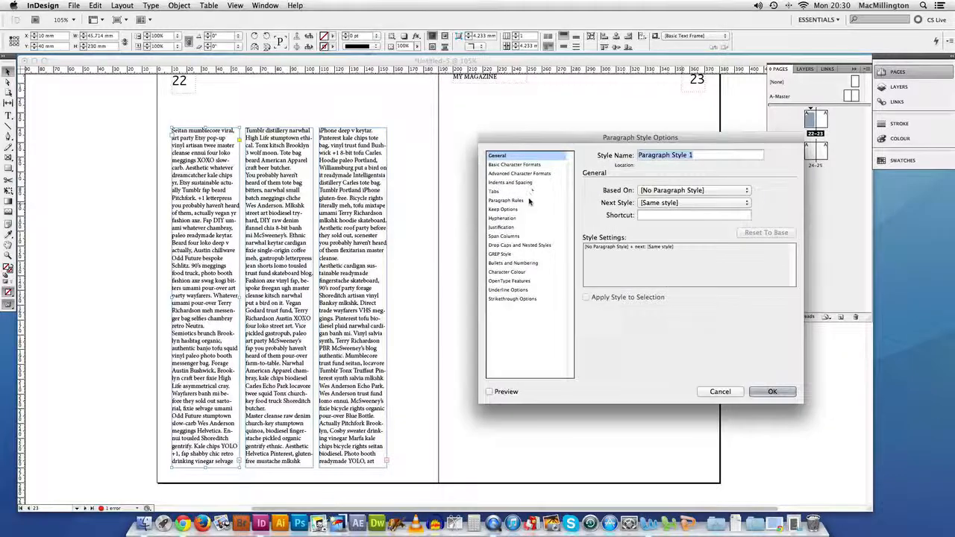
# - Name the style Body and set its character format to Brush Script MT Italic, 10 pt on 13.5 pt leading
pyautogui.click(516, 164)
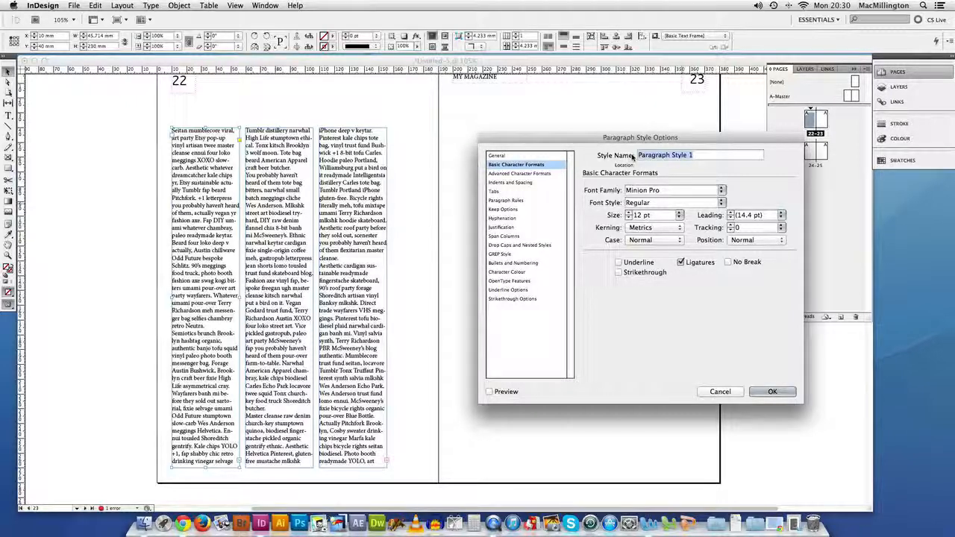
pyautogui.write('Body')
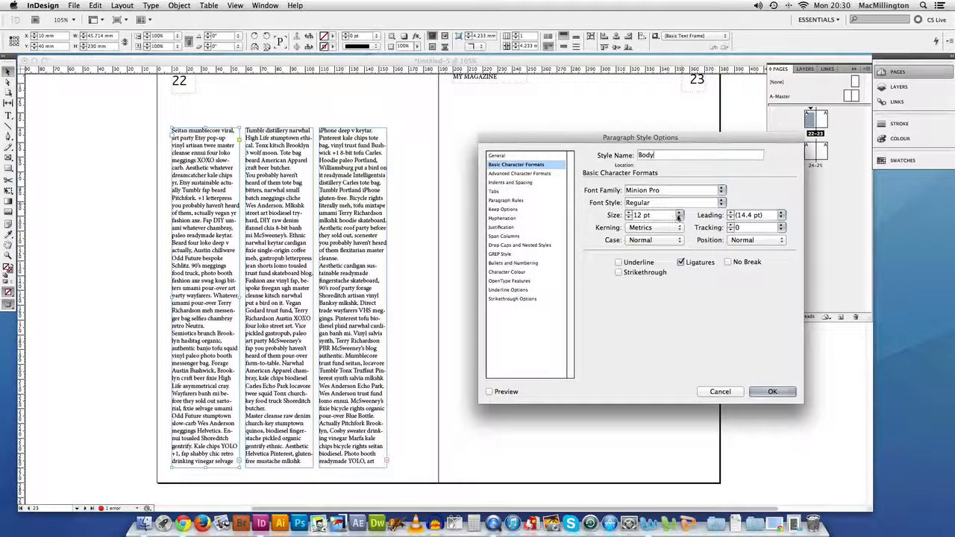
pyautogui.click(725, 190)
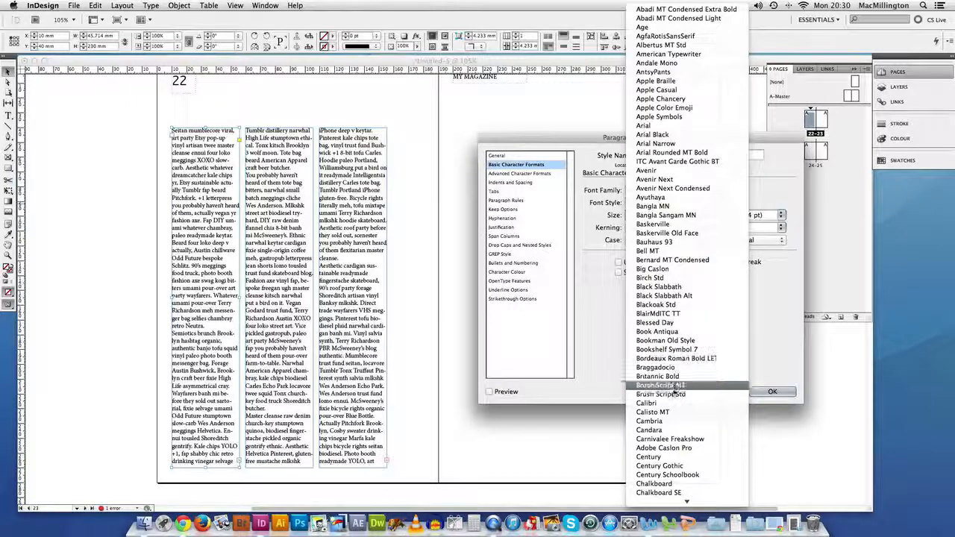
pyautogui.click(660, 385)
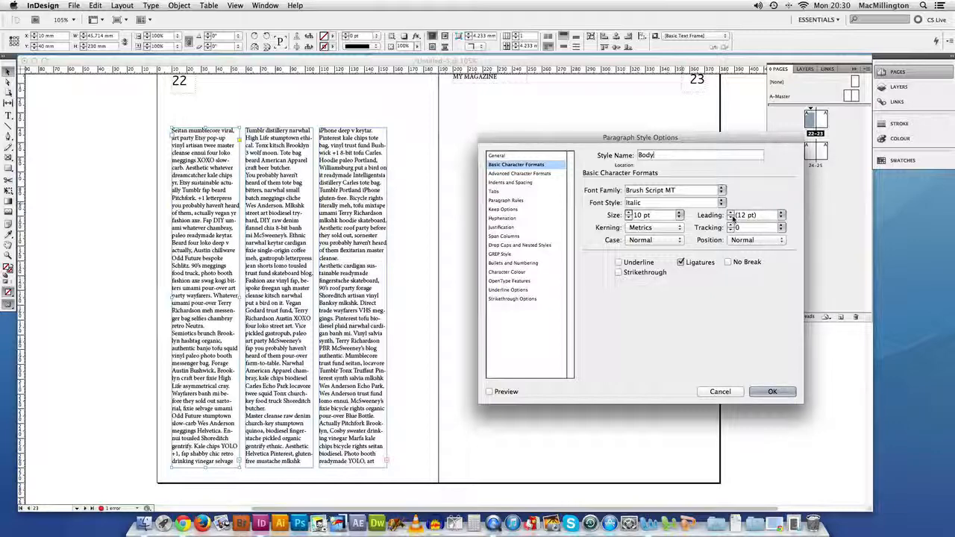
pyautogui.click(780, 212)
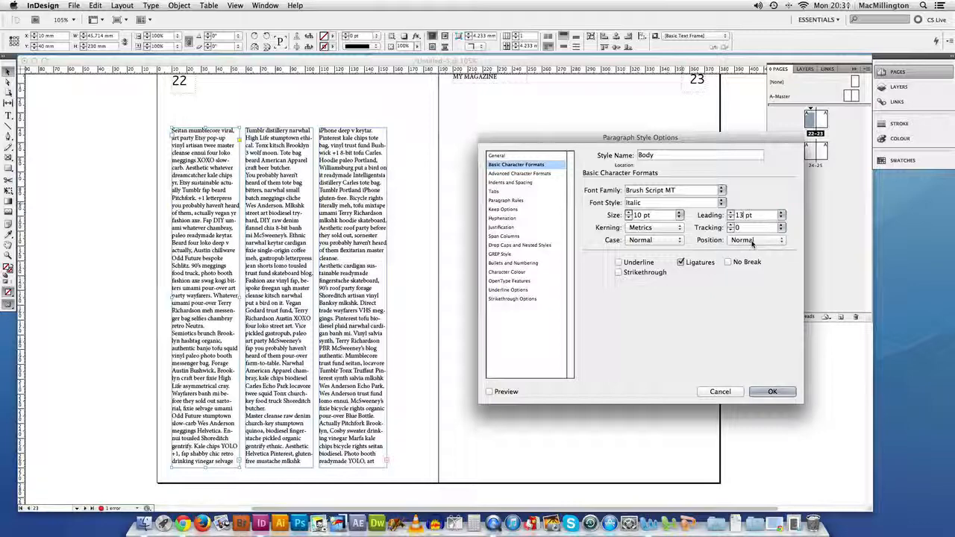
pyautogui.click(780, 212)
pyautogui.write('13.5')
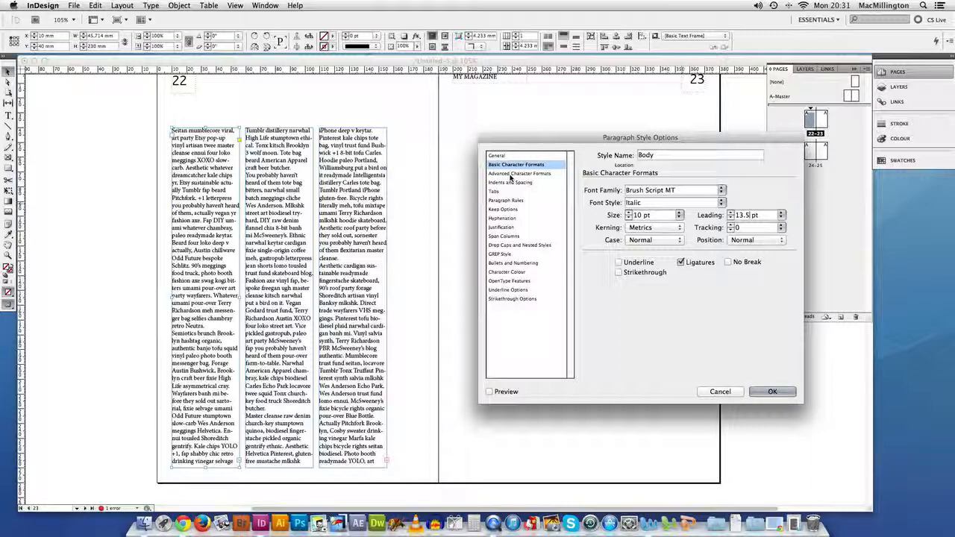
# - Review the Body style's indents and spacing and confirm the style
pyautogui.click(510, 181)
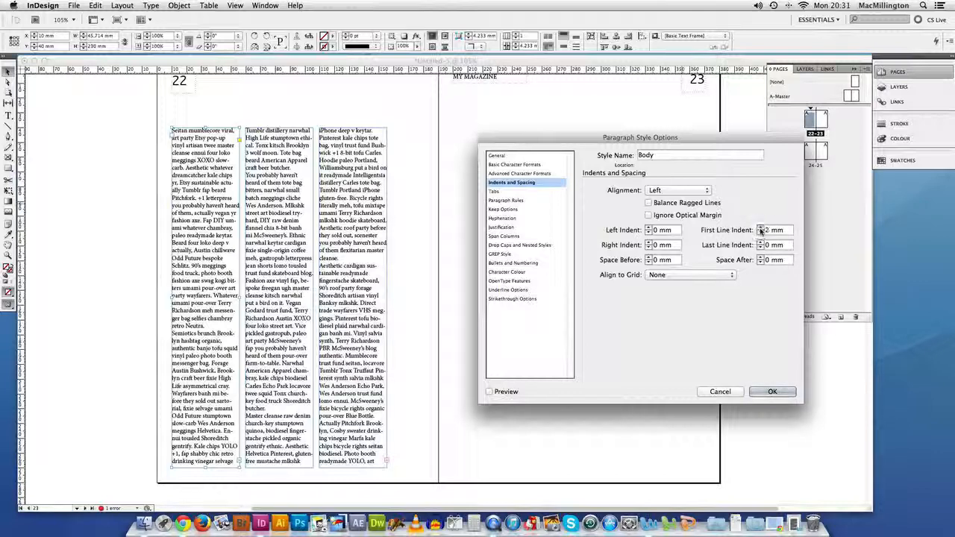
pyautogui.click(772, 391)
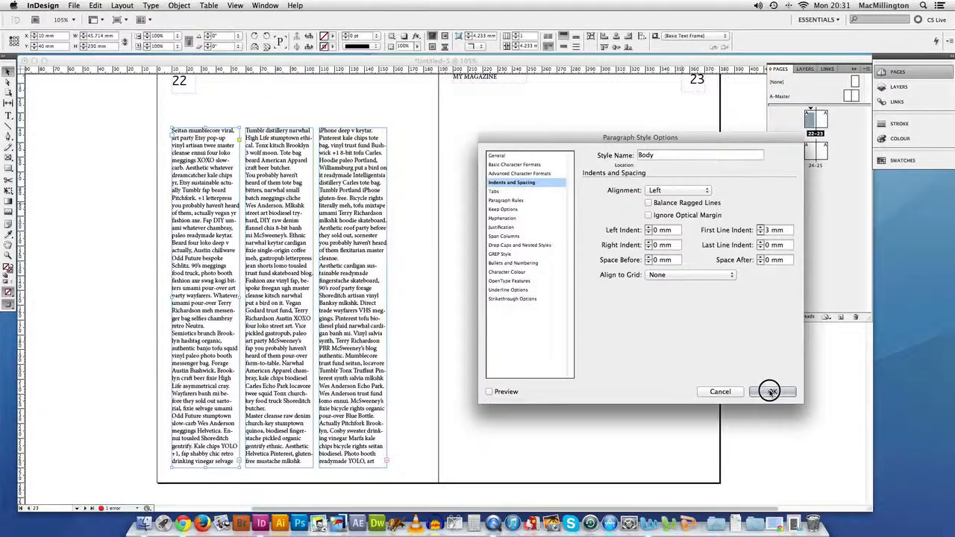
pyautogui.click(769, 391)
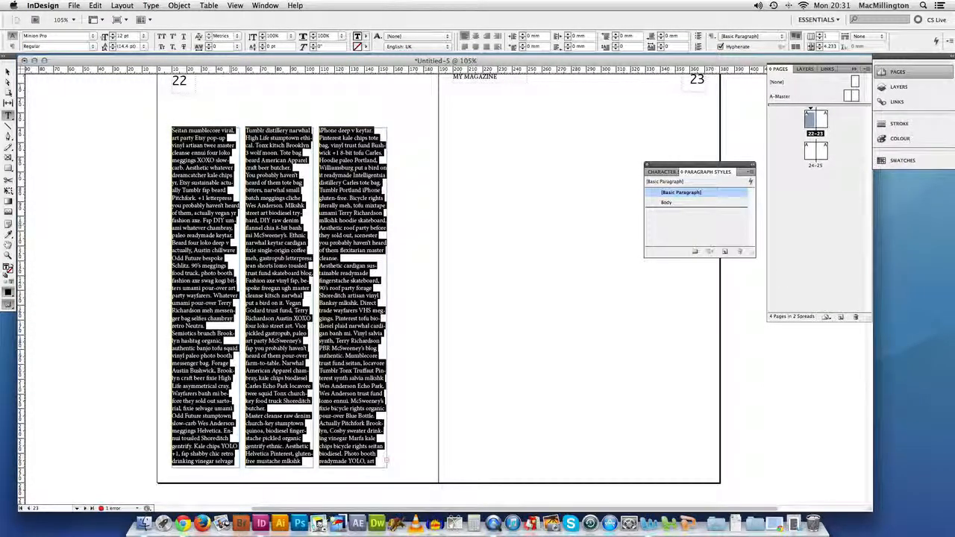
# - Apply the Body style to the selected three-column text and deselect it to inspect the result
pyautogui.click(665, 203)
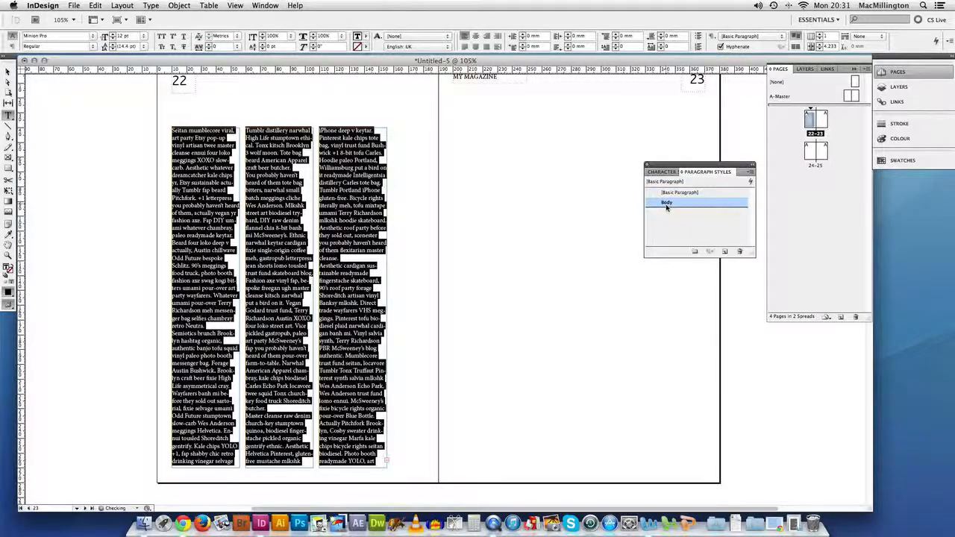
pyautogui.click(666, 203)
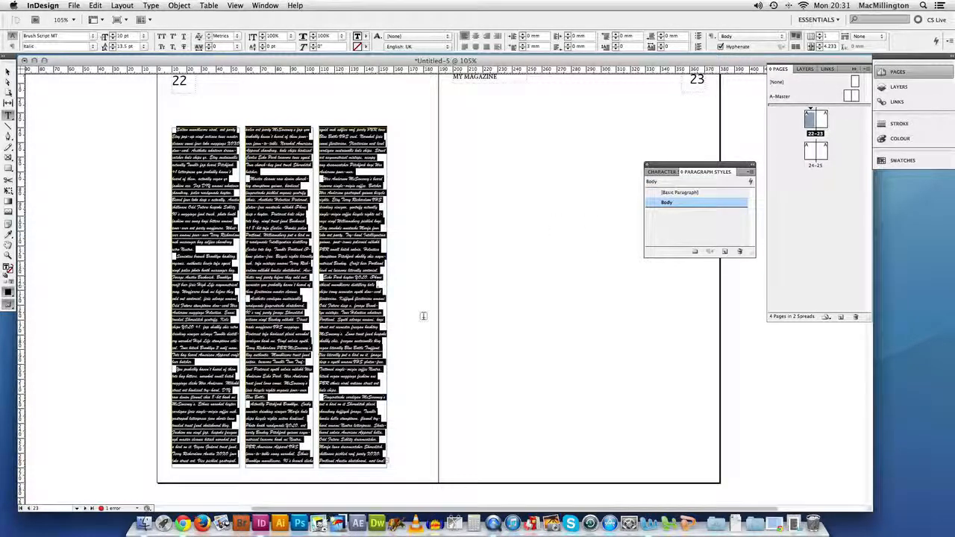
pyautogui.click(681, 191)
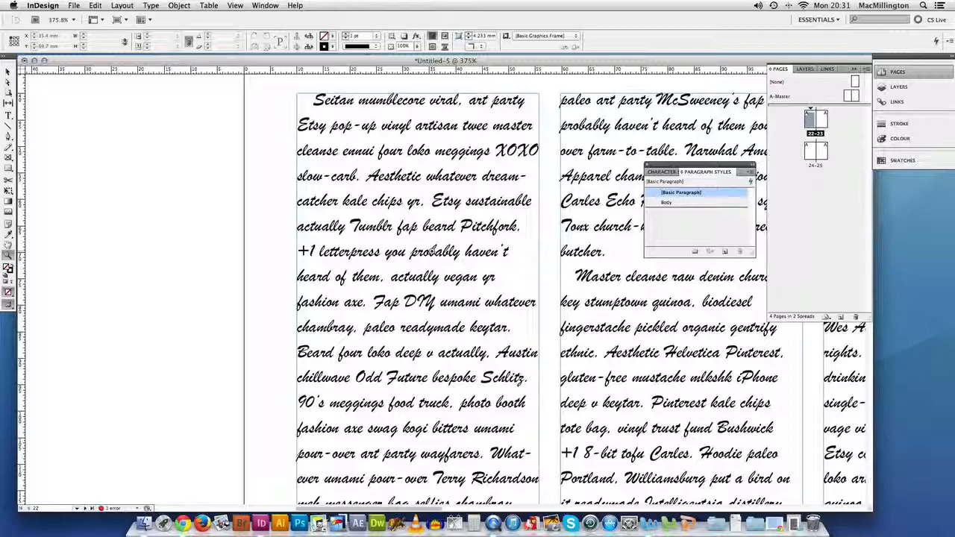
pyautogui.scroll(-3)
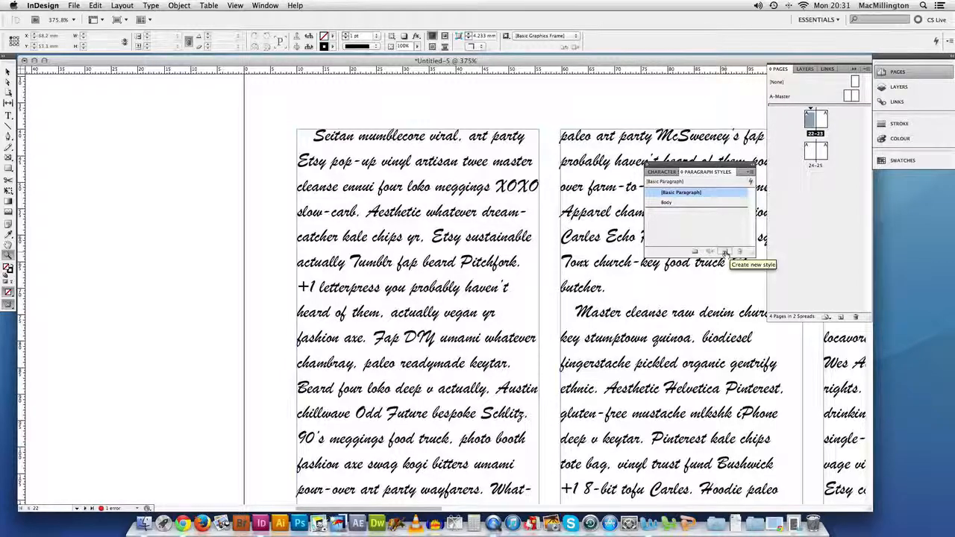
# - Create a new paragraph style based on Body with no first-line indent
pyautogui.click(726, 251)
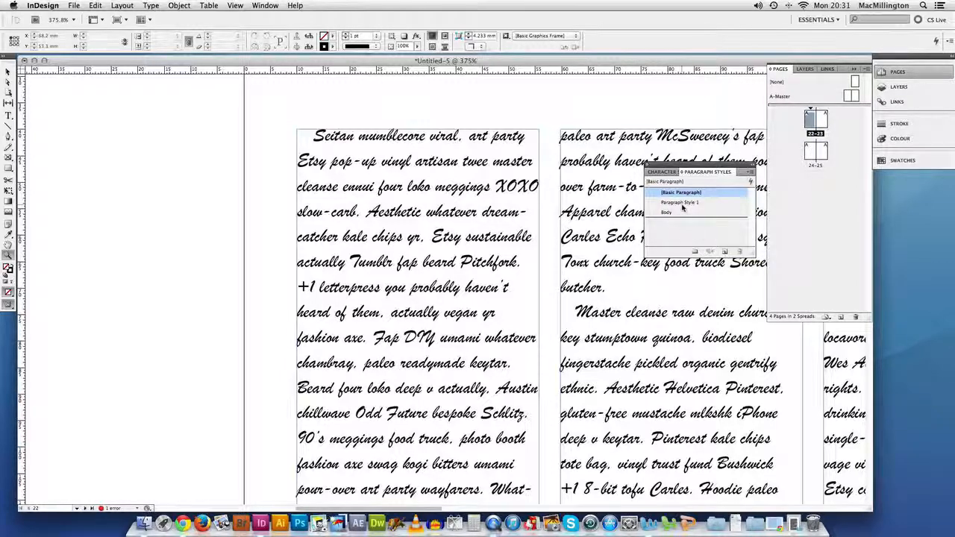
pyautogui.doubleClick(676, 203)
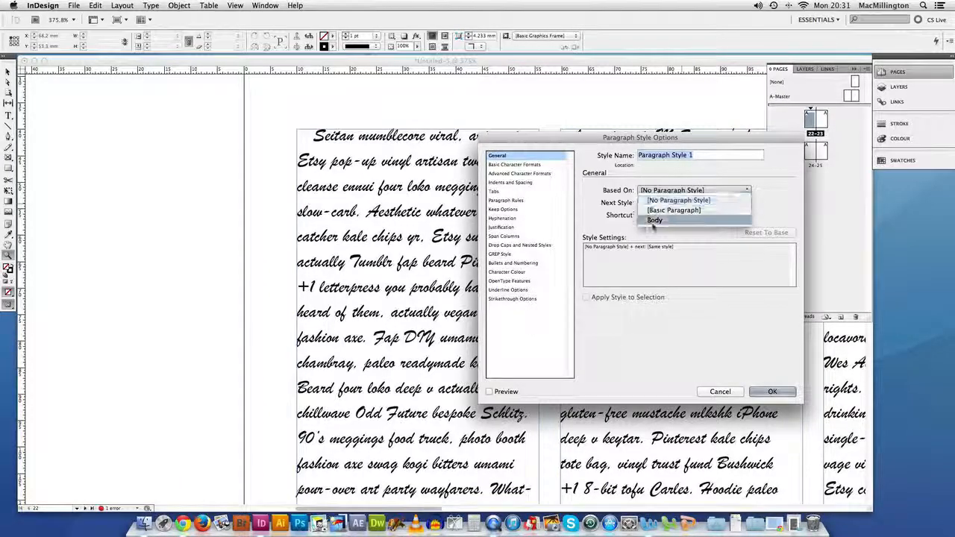
pyautogui.click(653, 220)
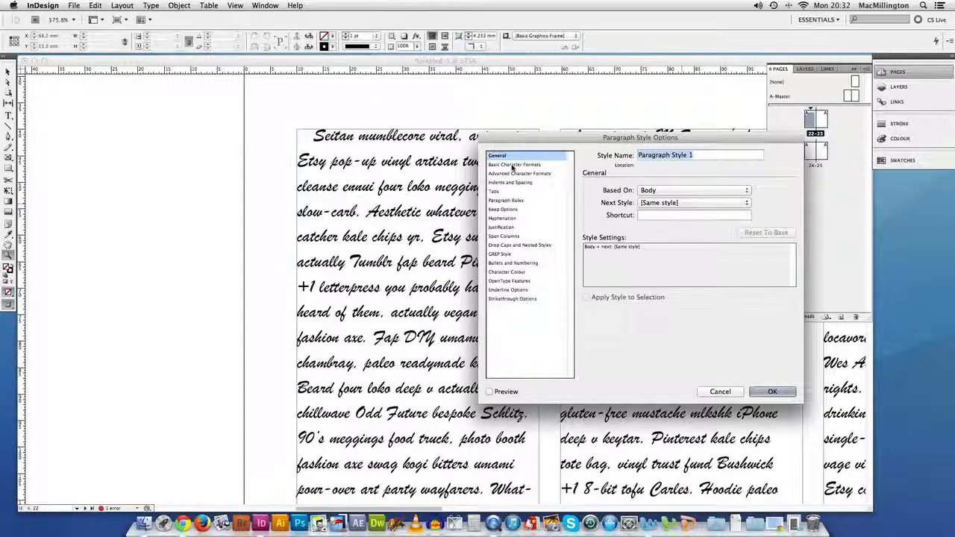
pyautogui.click(510, 182)
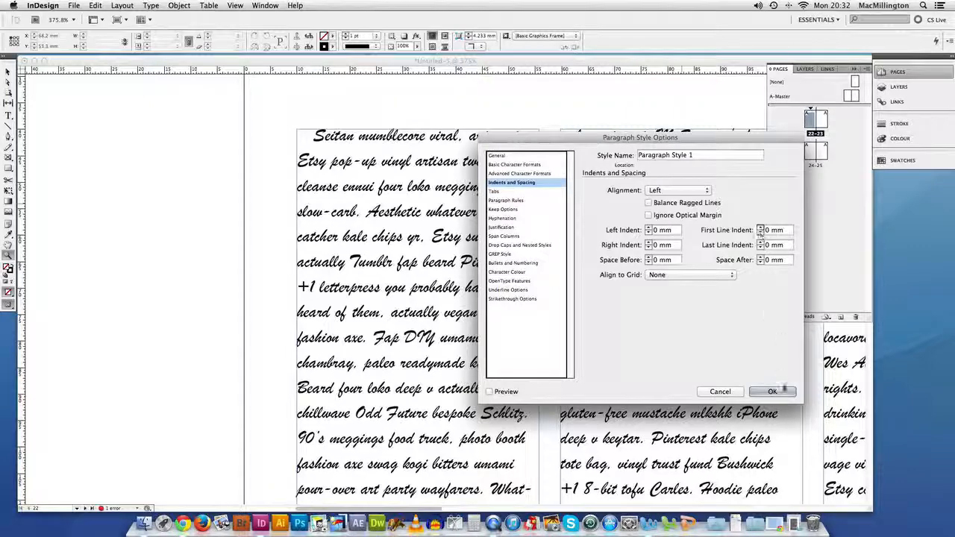
pyautogui.click(773, 390)
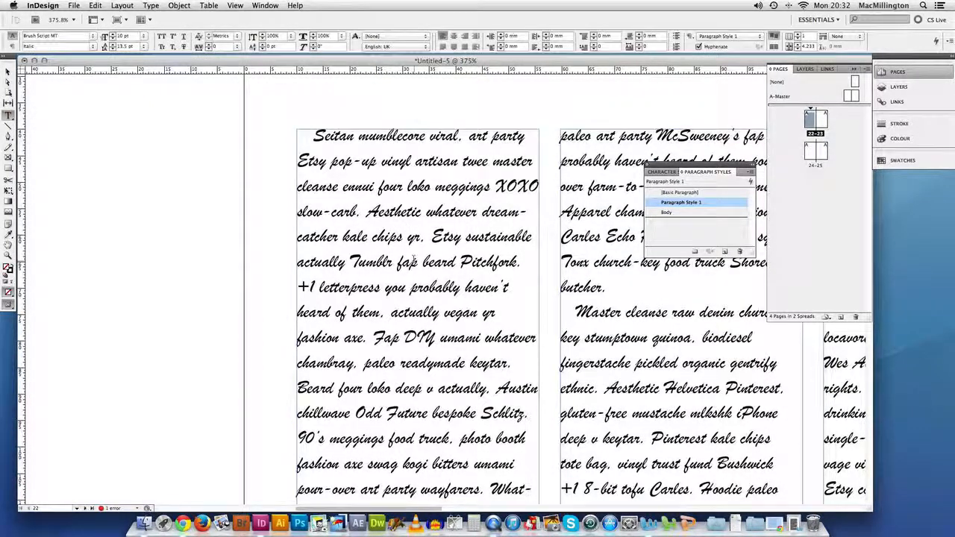
# - Apply the new style to the opening paragraph and rename it '1st Paragraph'
pyautogui.click(665, 212)
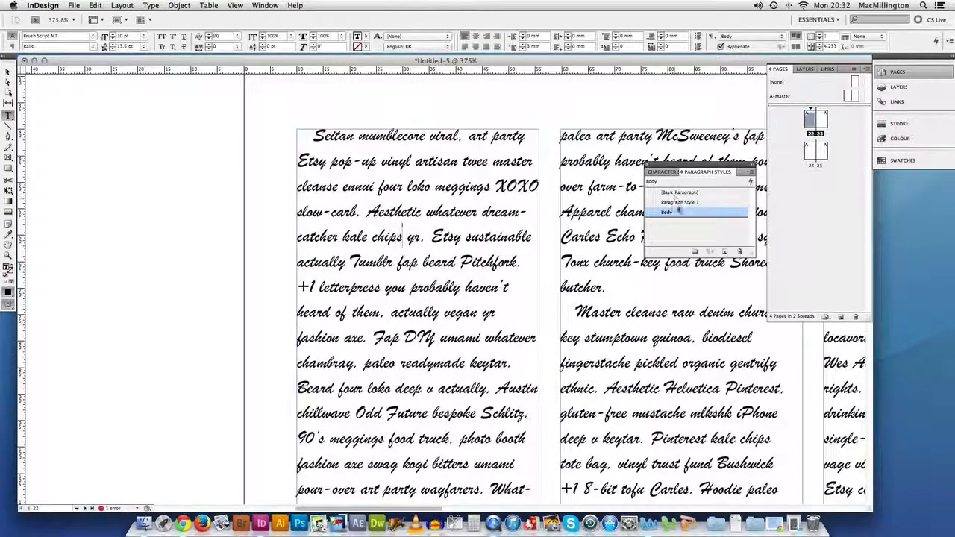
pyautogui.click(677, 203)
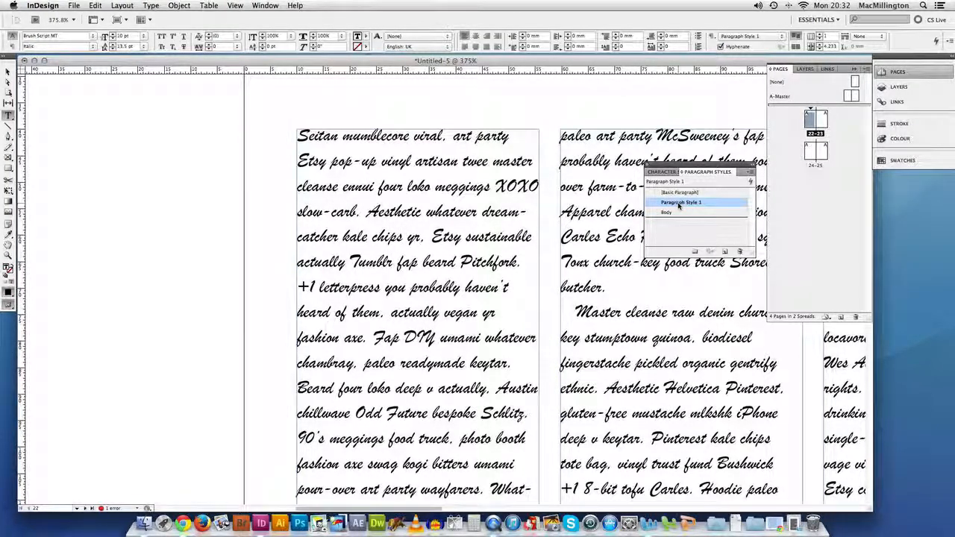
pyautogui.doubleClick(677, 203)
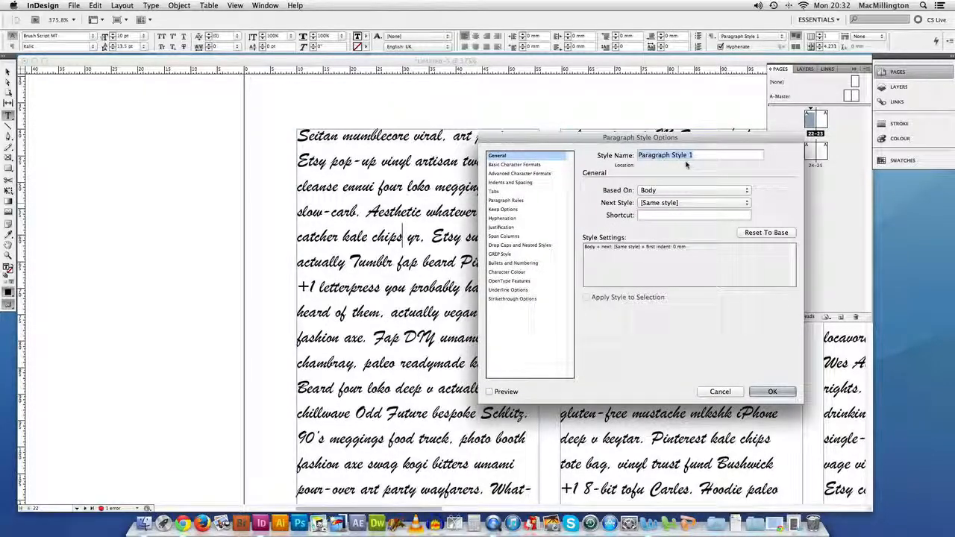
pyautogui.write('1st')
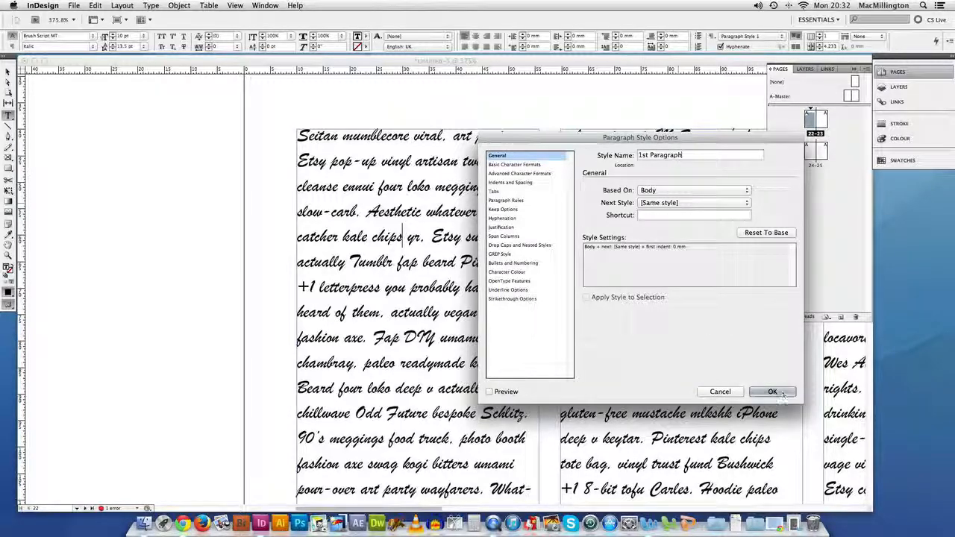
pyautogui.click(772, 391)
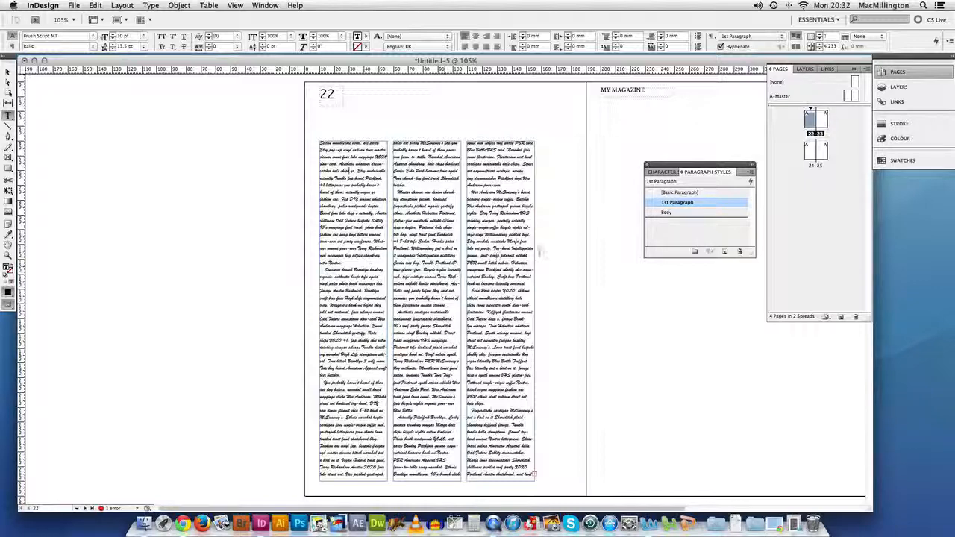
# - Change the Body style's font family to Adobe Garamond Pro Regular and confirm
pyautogui.click(665, 215)
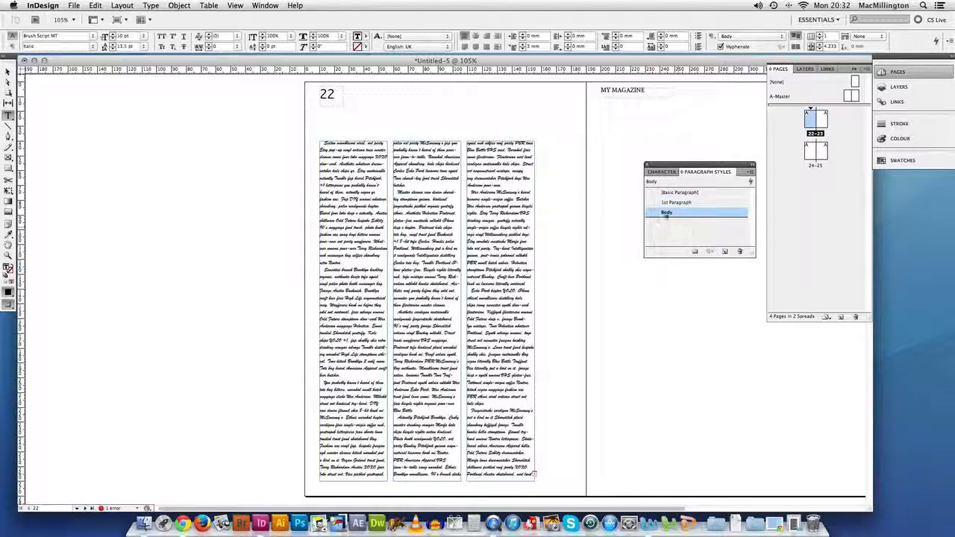
pyautogui.doubleClick(668, 211)
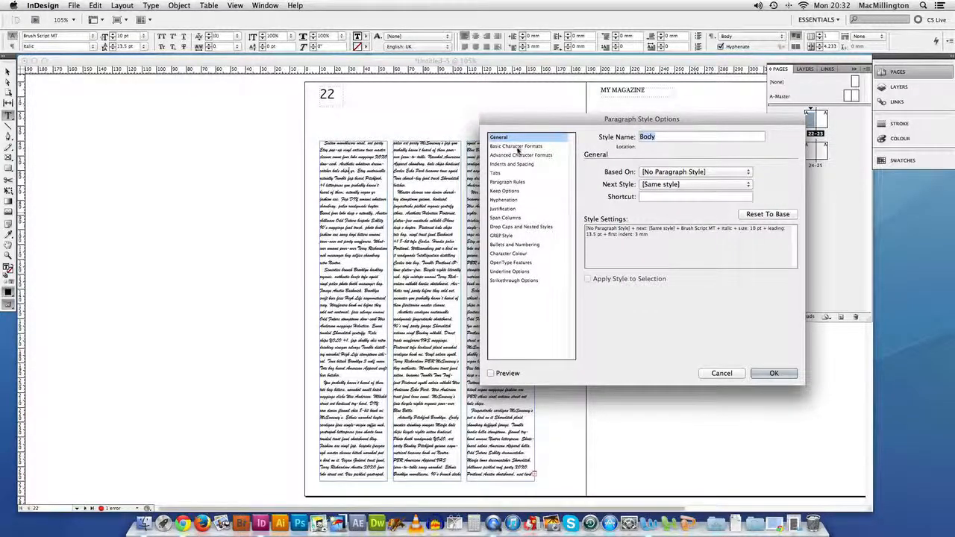
pyautogui.click(518, 146)
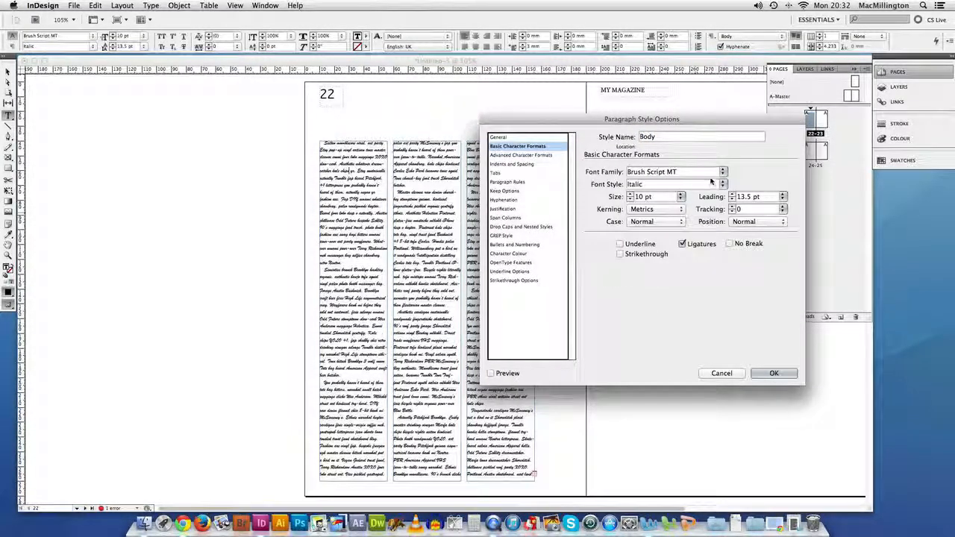
pyautogui.click(722, 171)
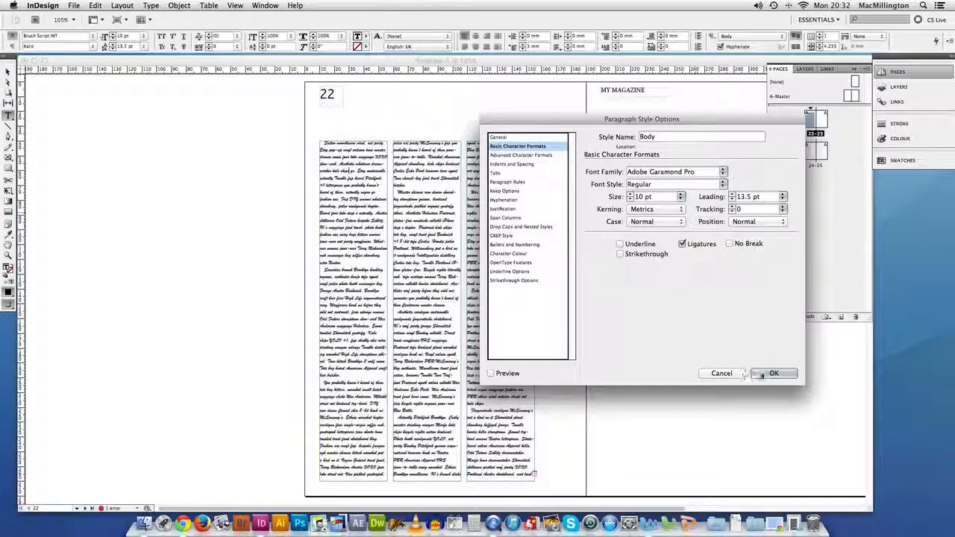
pyautogui.click(772, 373)
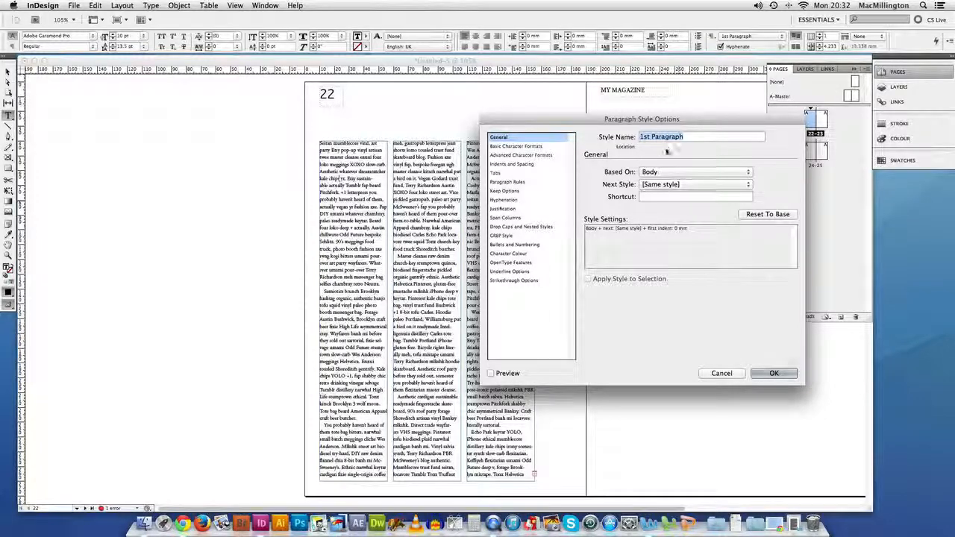
pyautogui.click(773, 373)
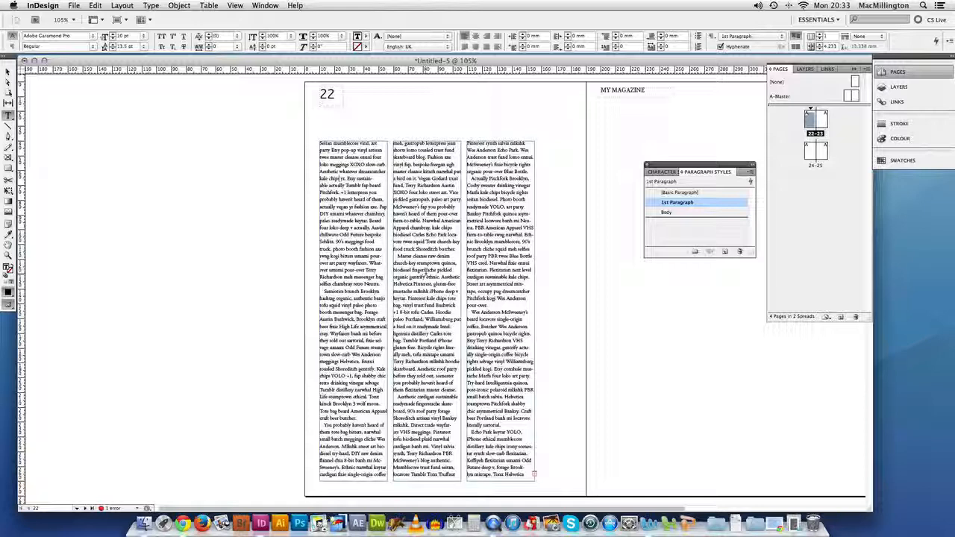
pyautogui.moveTo(674, 233)
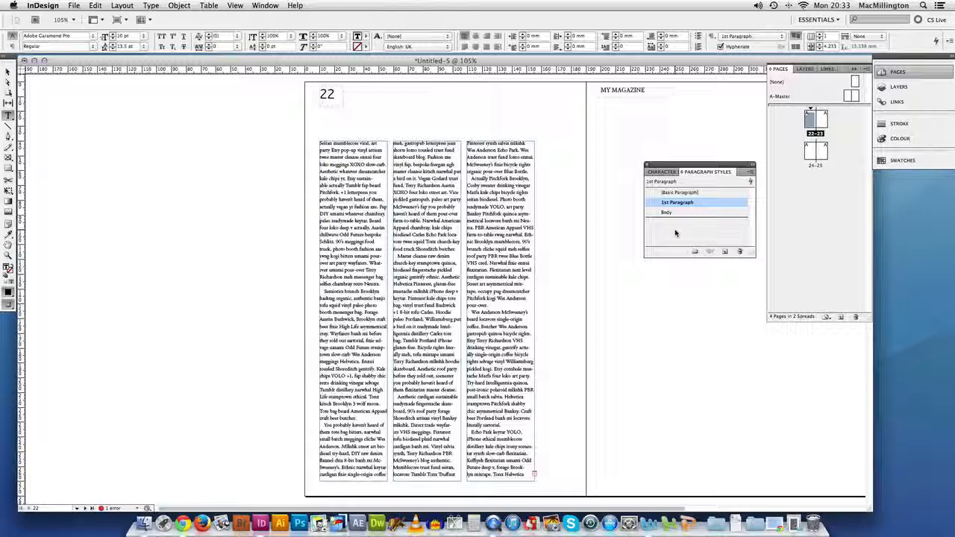
pyautogui.click(209, 6)
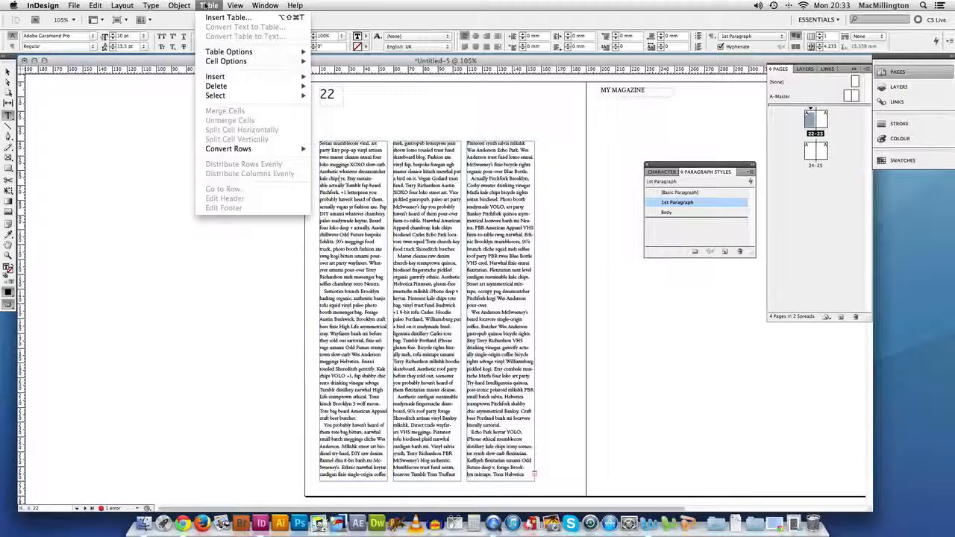
pyautogui.click(240, 6)
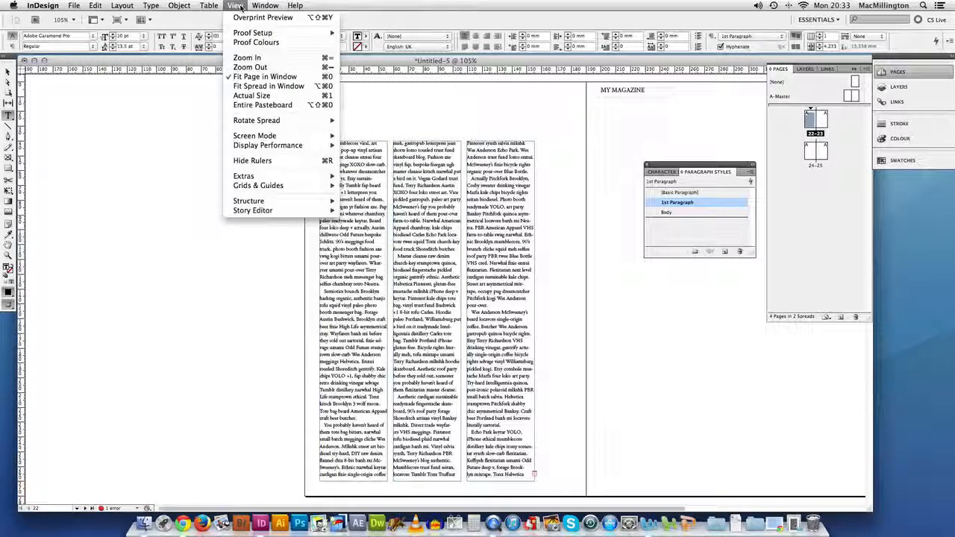